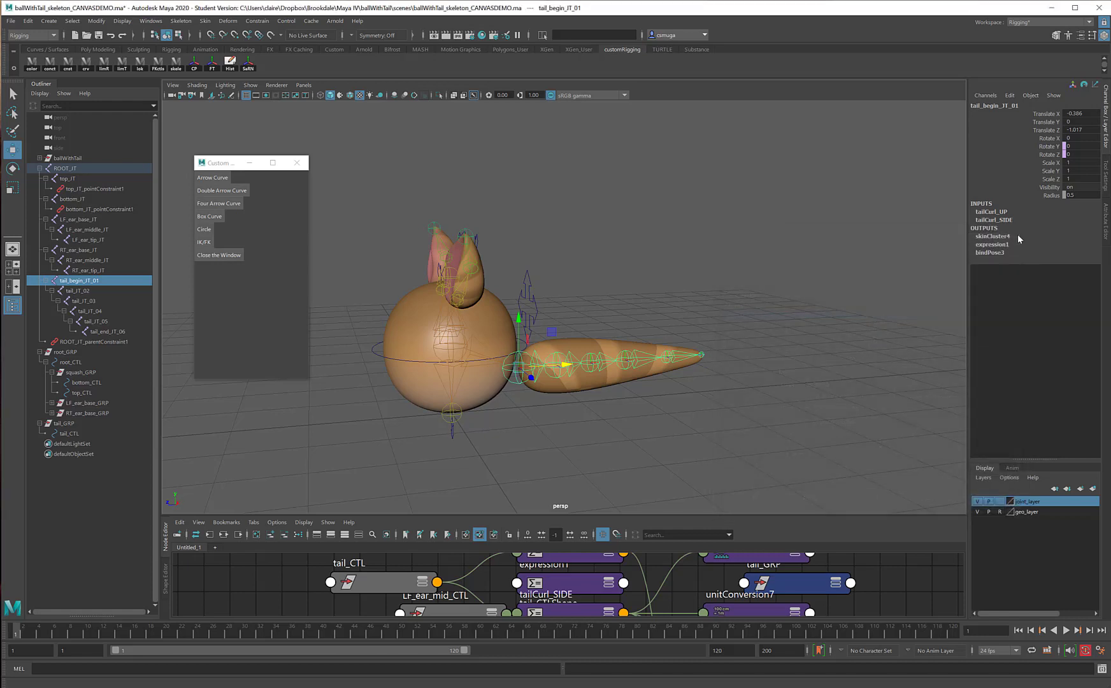
{"action": "mouse_move", "coordinate": [528, 304]}
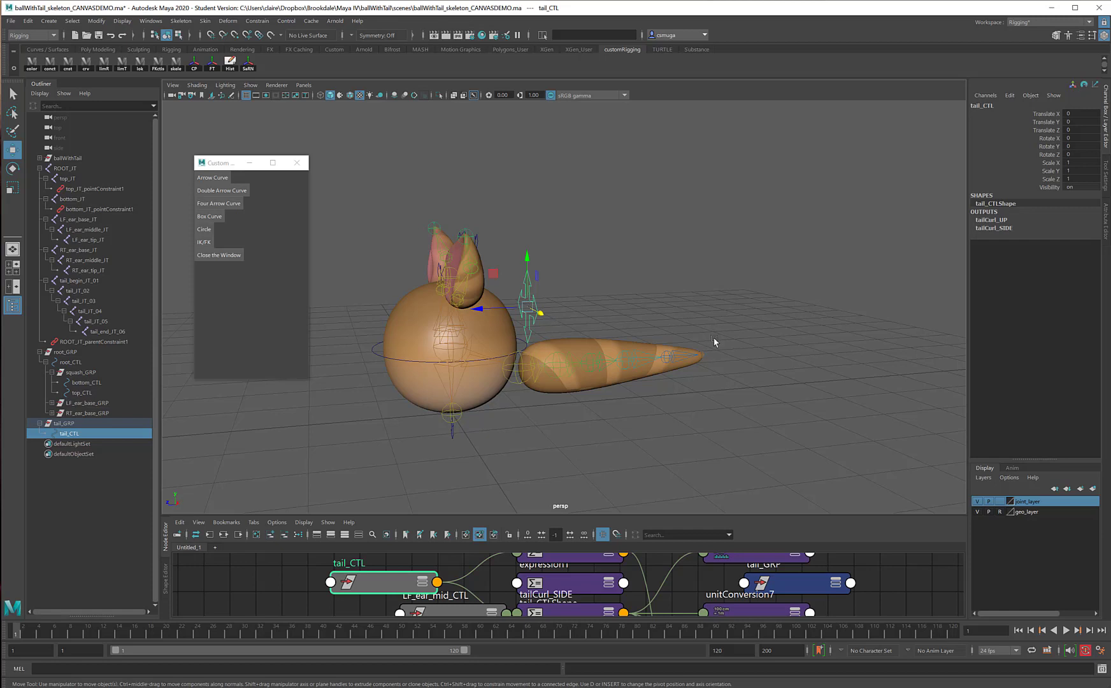
{"action": "mouse_move", "coordinate": [1026, 162]}
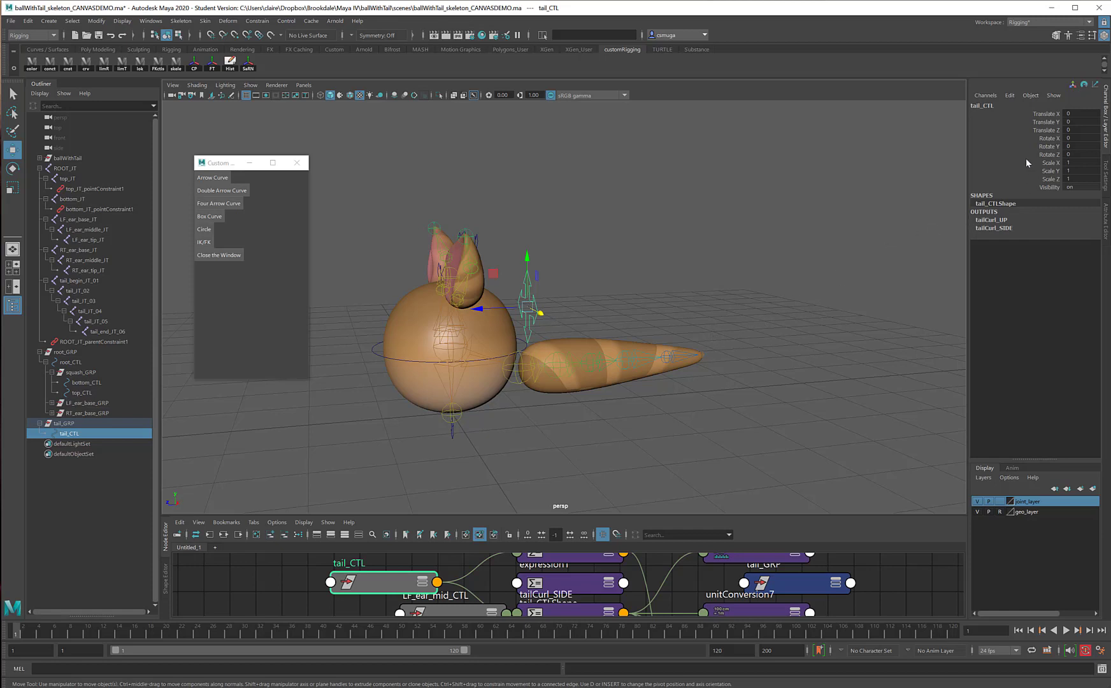
- Lock and hide tail_CTL's Translate Z, rotate, scale and visibility channels
{"action": "left_click", "coordinate": [1045, 130]}
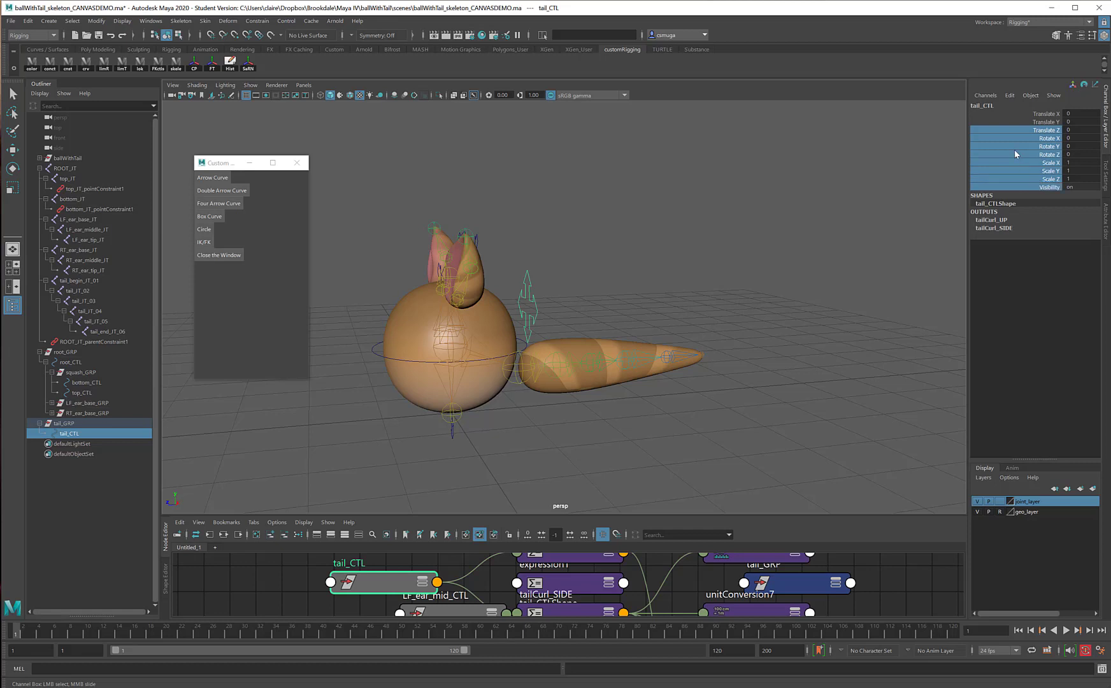
{"action": "right_click", "coordinate": [1045, 156]}
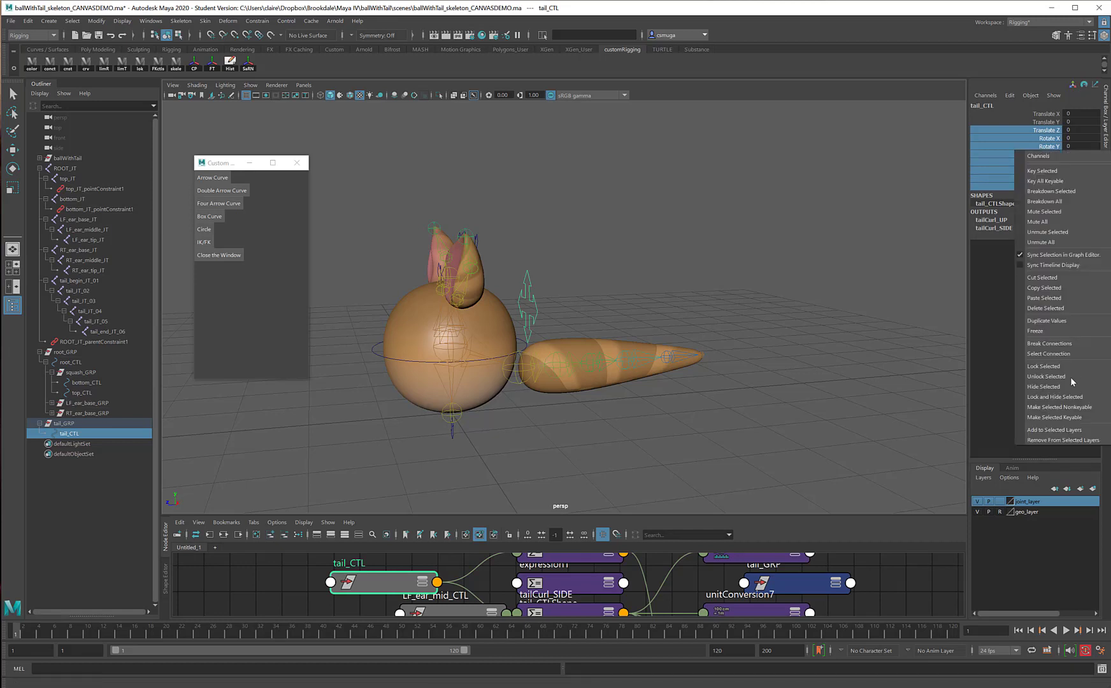
{"action": "mouse_move", "coordinate": [1058, 397]}
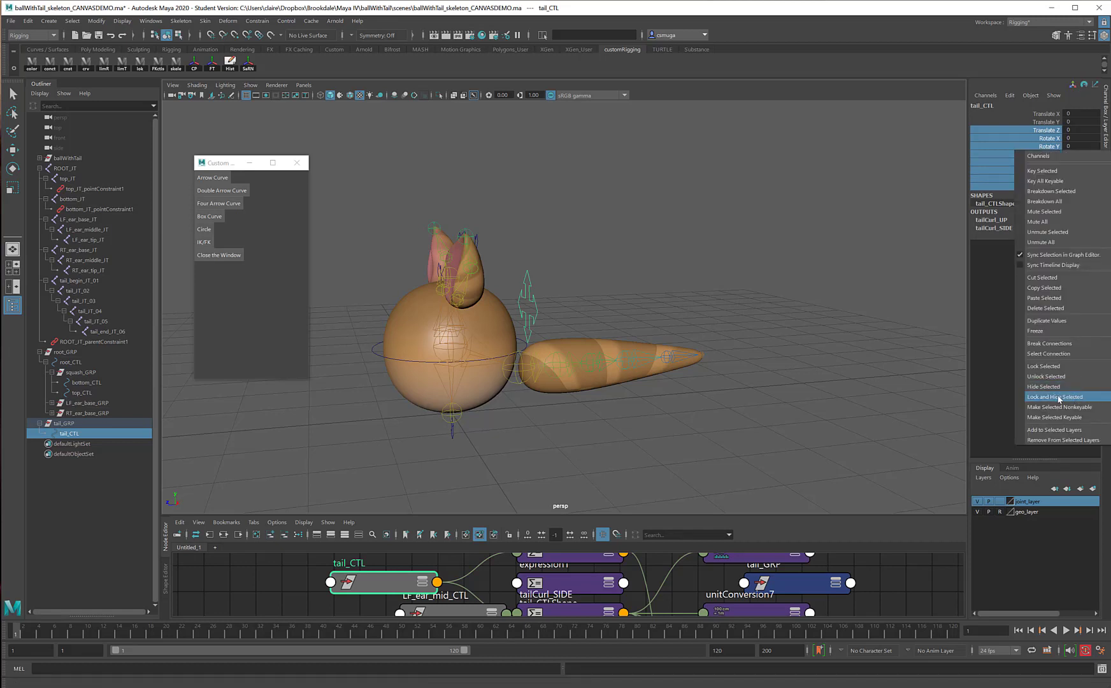
{"action": "left_click", "coordinate": [1050, 396]}
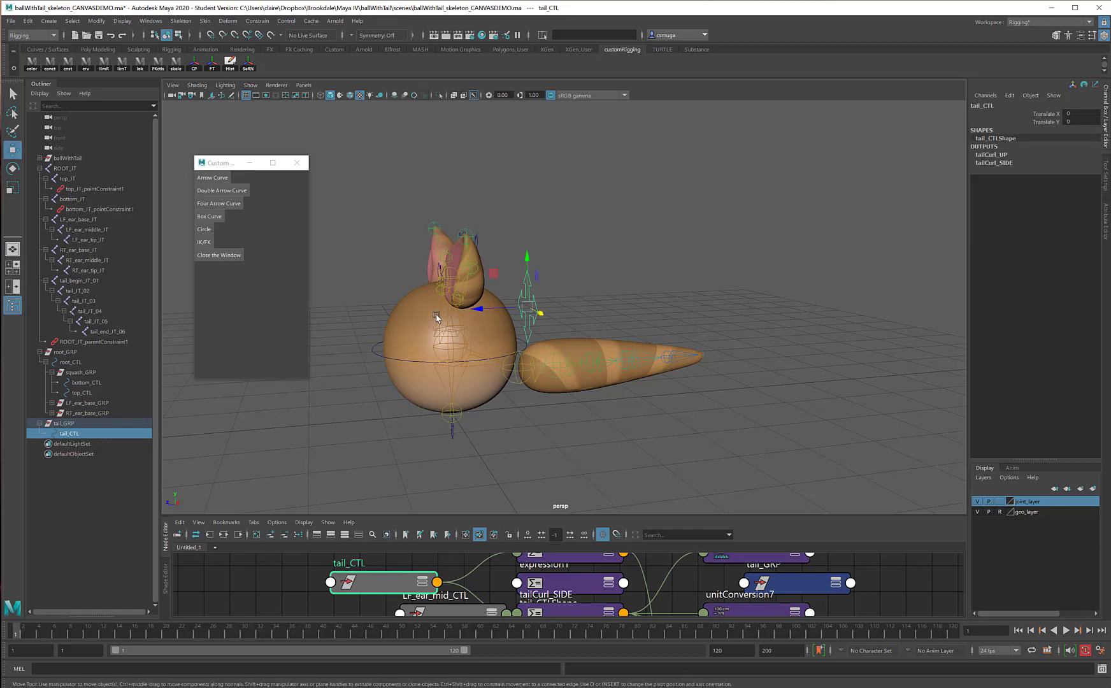
{"action": "mouse_move", "coordinate": [574, 327]}
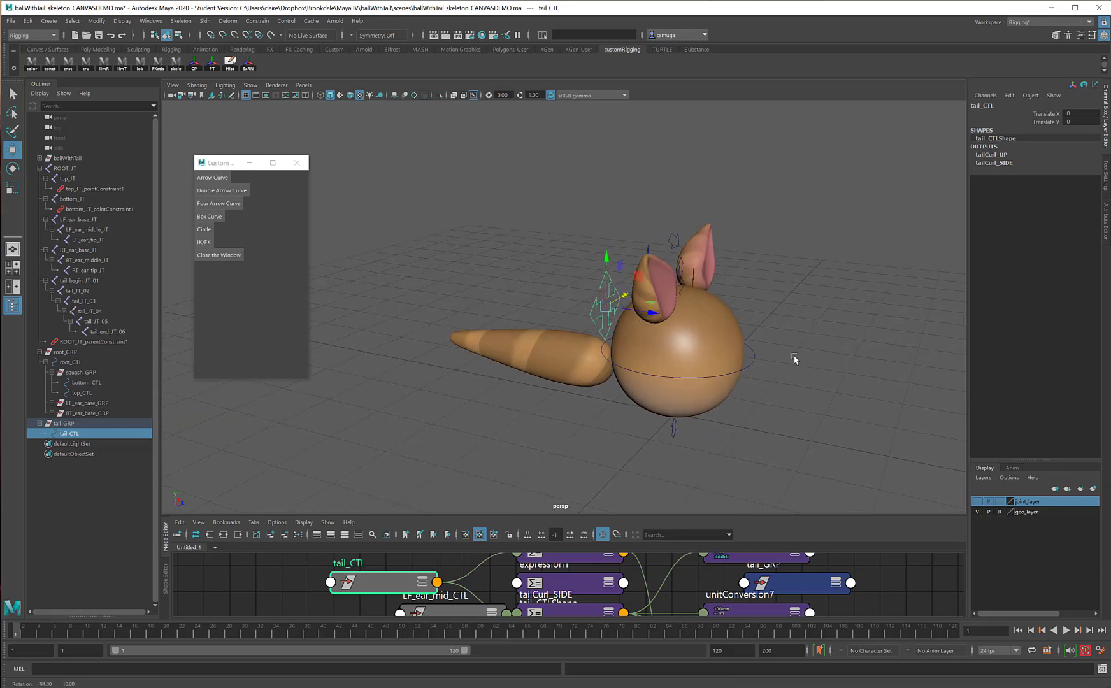
- Parent tail_GRP under root_CTL in the Outliner
{"action": "left_click", "coordinate": [69, 362]}
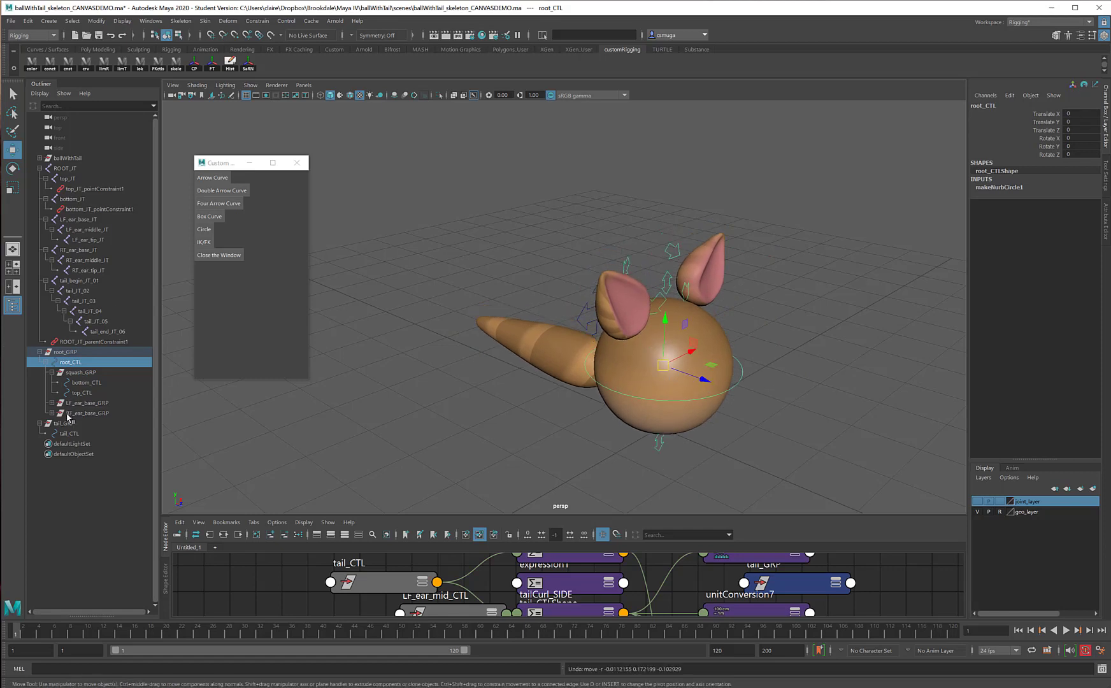
{"action": "left_click", "coordinate": [65, 423]}
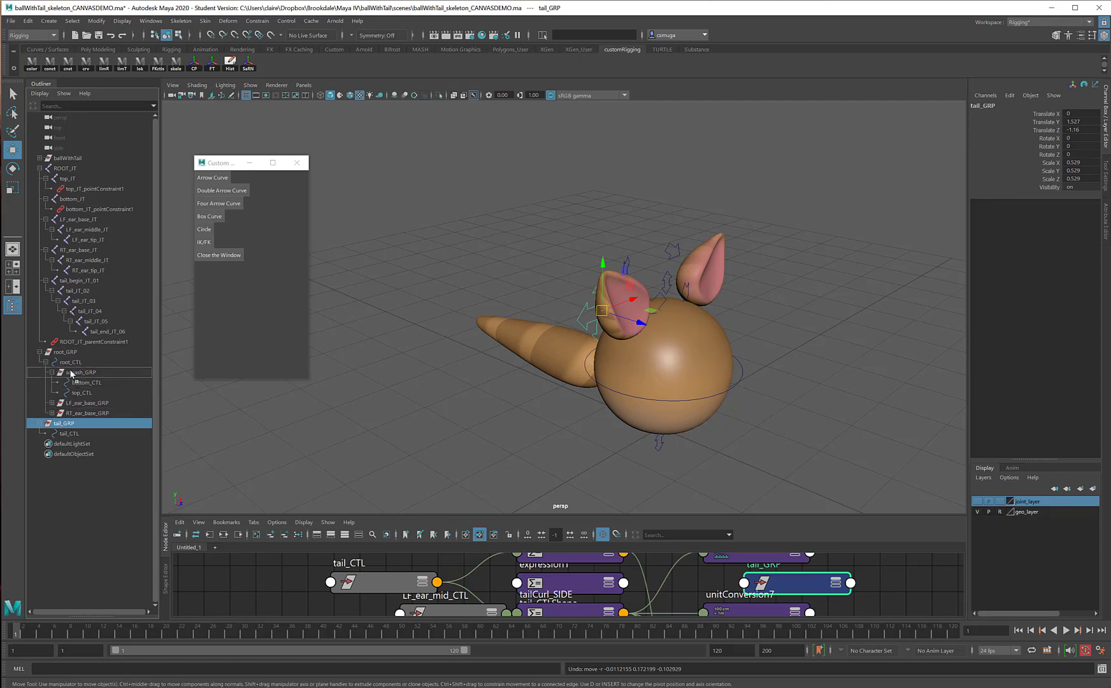
{"action": "left_click", "coordinate": [71, 361]}
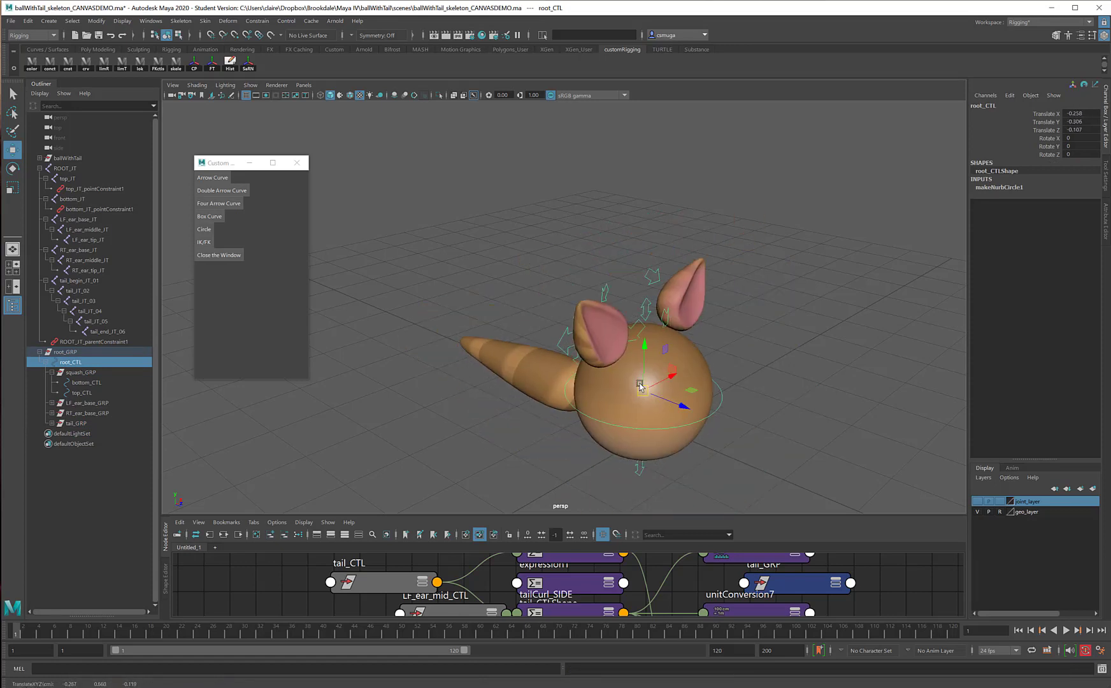
- Select the ear controls to test that the rig follows
{"action": "left_click", "coordinate": [85, 382]}
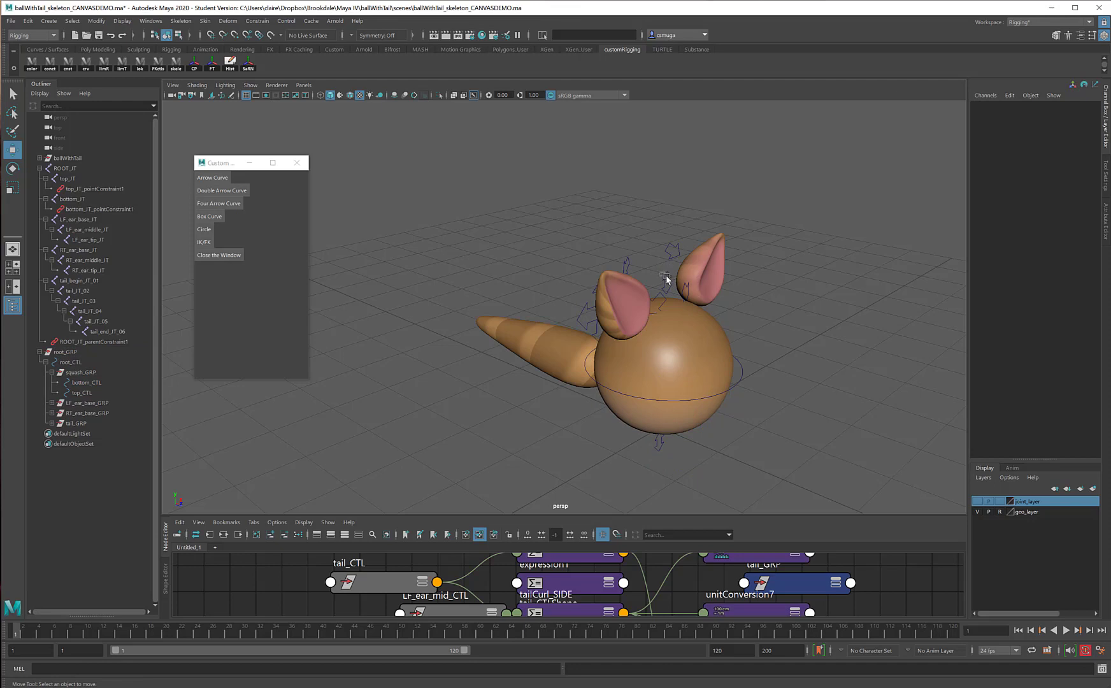
{"action": "left_click", "coordinate": [664, 297]}
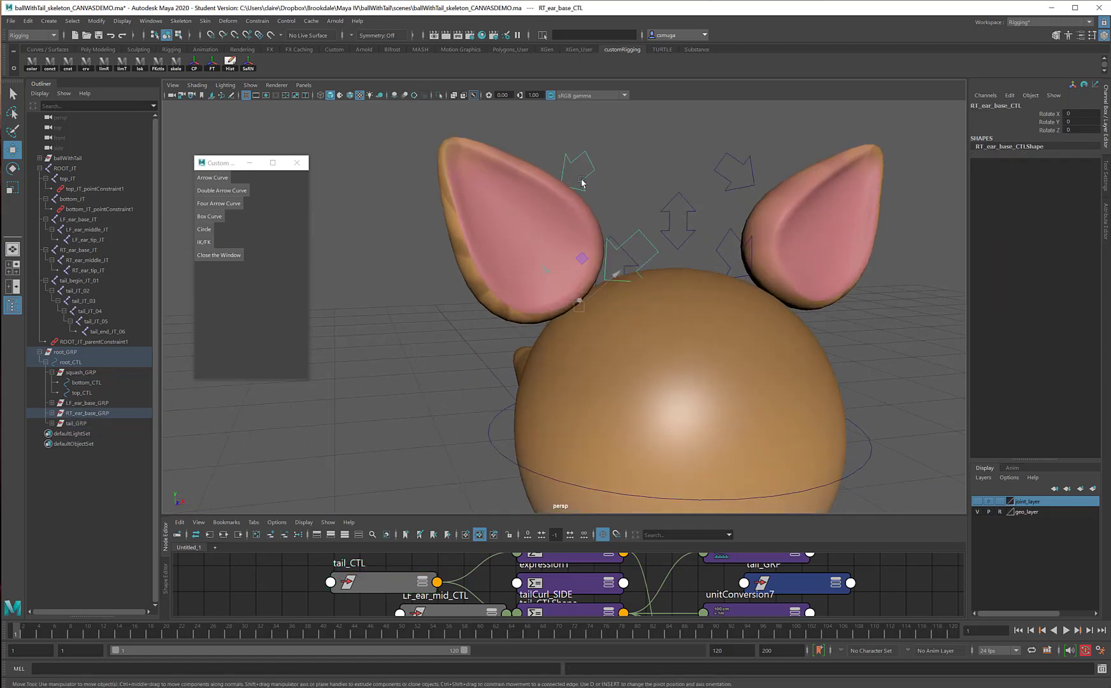
{"action": "left_click", "coordinate": [509, 200]}
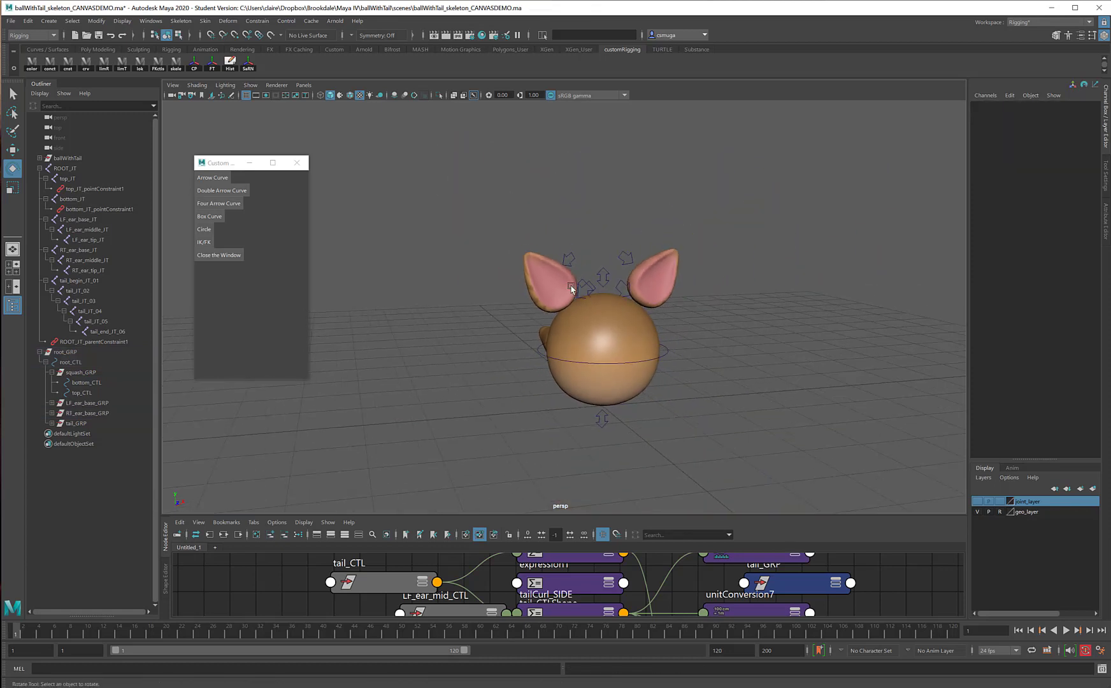
{"action": "mouse_move", "coordinate": [662, 360]}
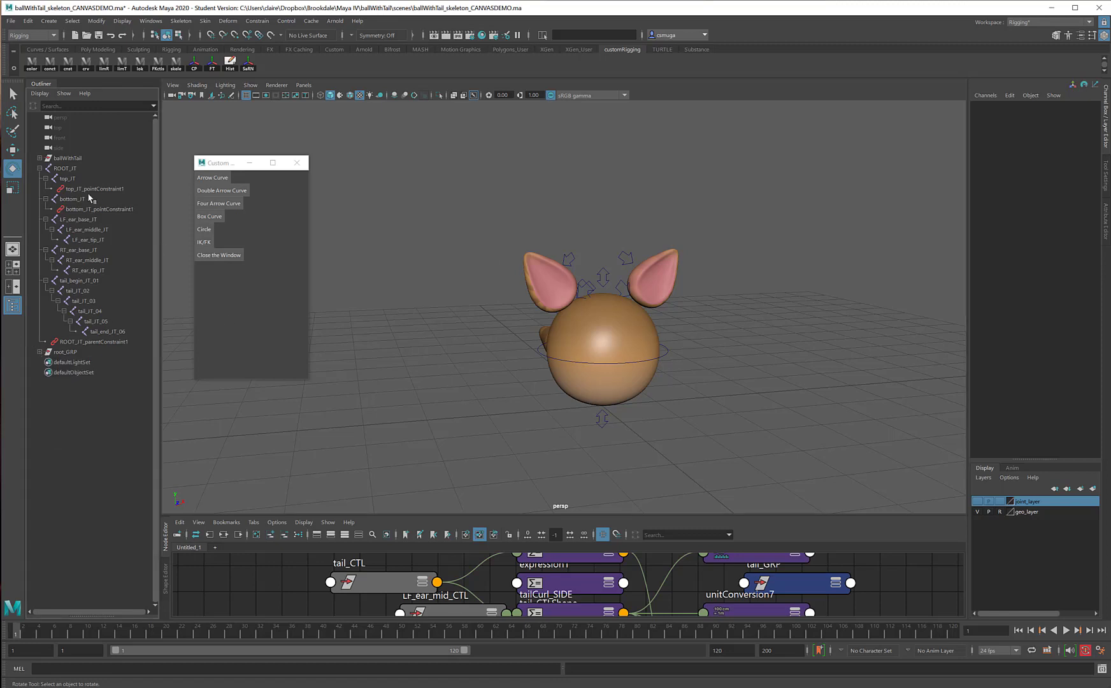
- Collapse and select the ROOT_JT joint hierarchy to tidy it into groups
{"action": "left_click", "coordinate": [48, 168]}
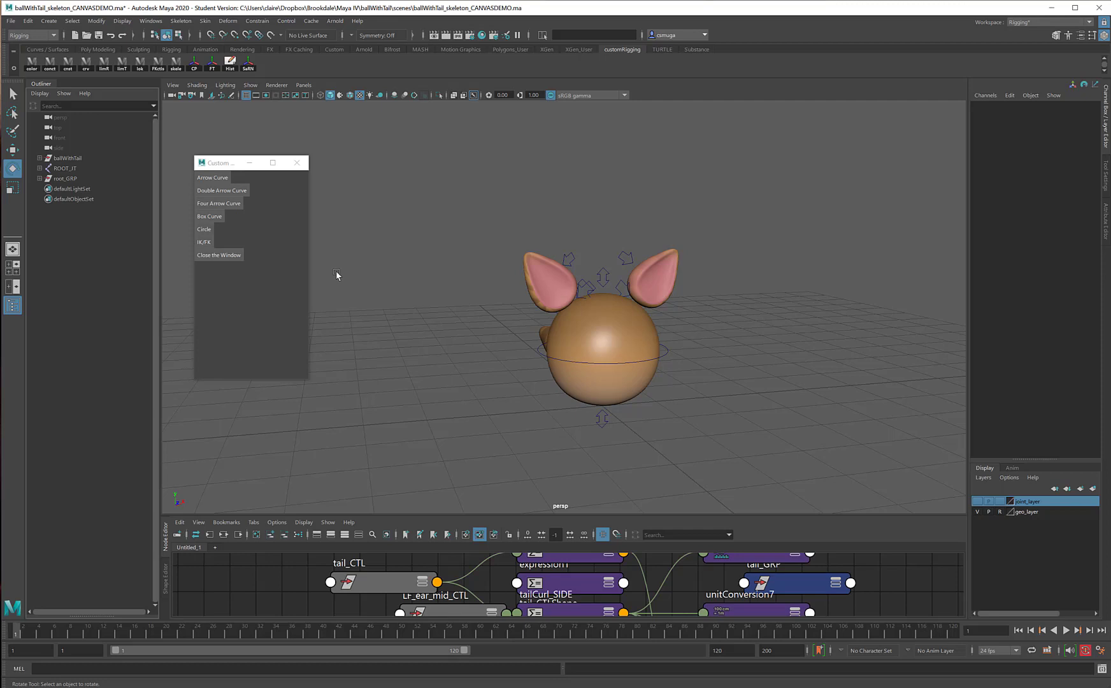
{"action": "mouse_move", "coordinate": [74, 175]}
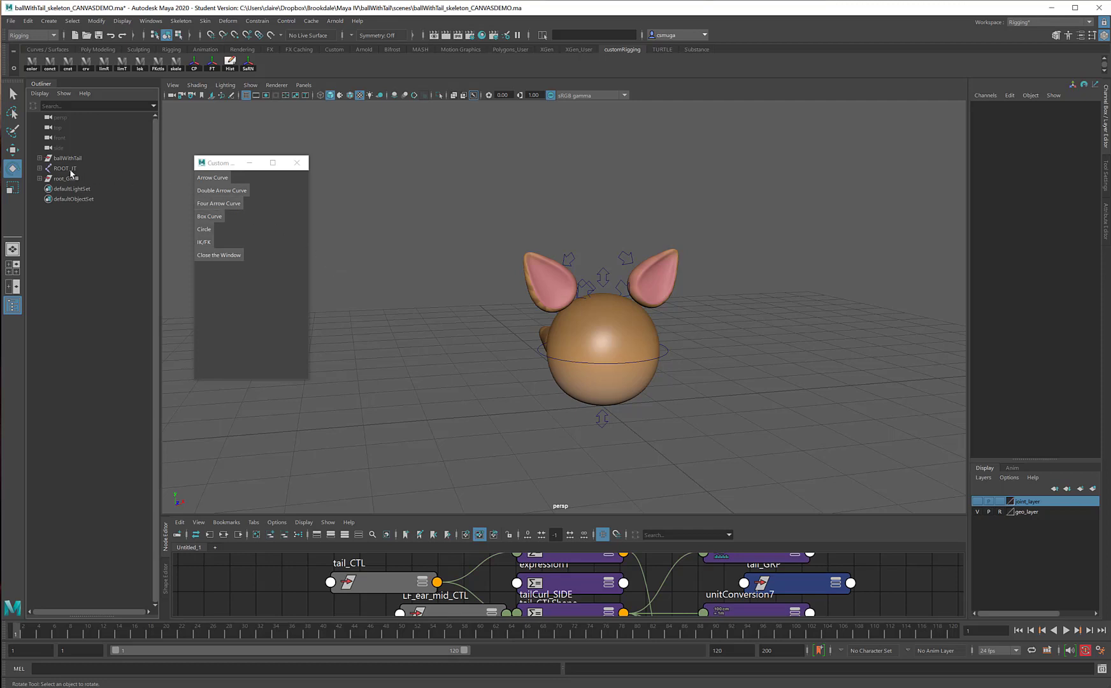
{"action": "left_click", "coordinate": [64, 168]}
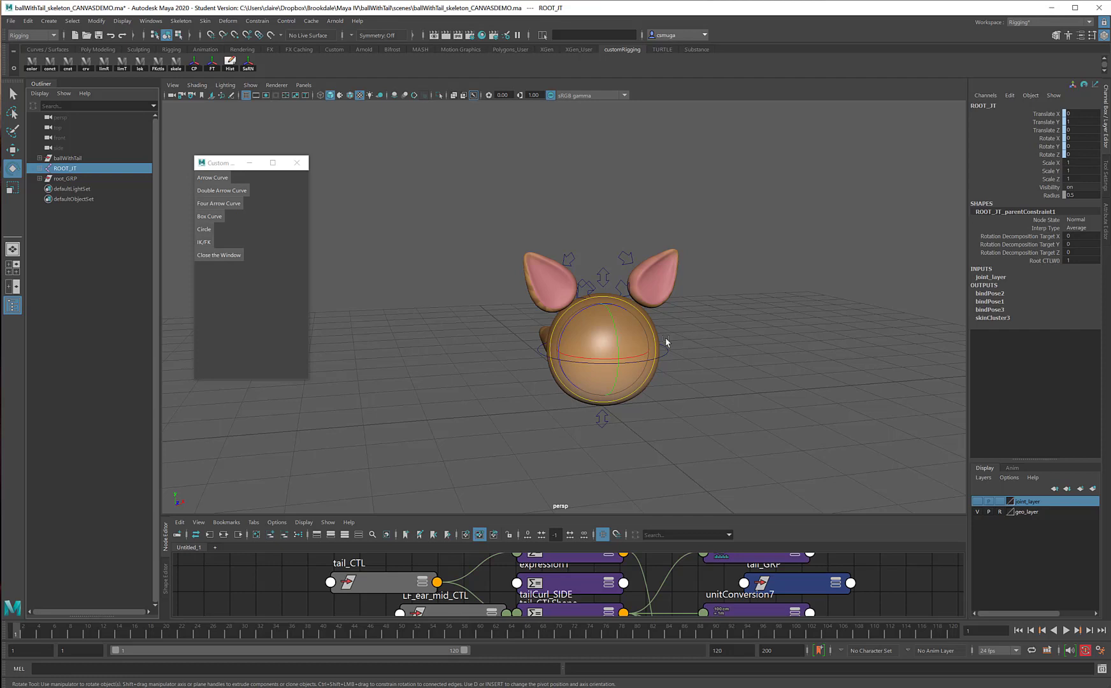
{"action": "mouse_move", "coordinate": [109, 253]}
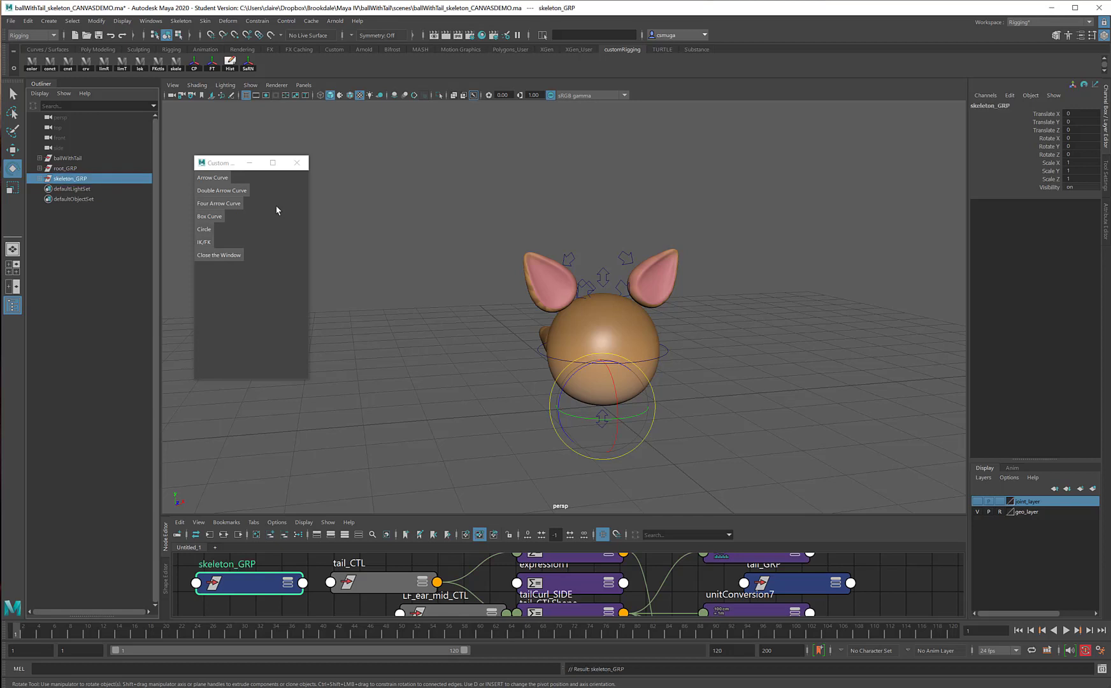
{"action": "left_click", "coordinate": [65, 168]}
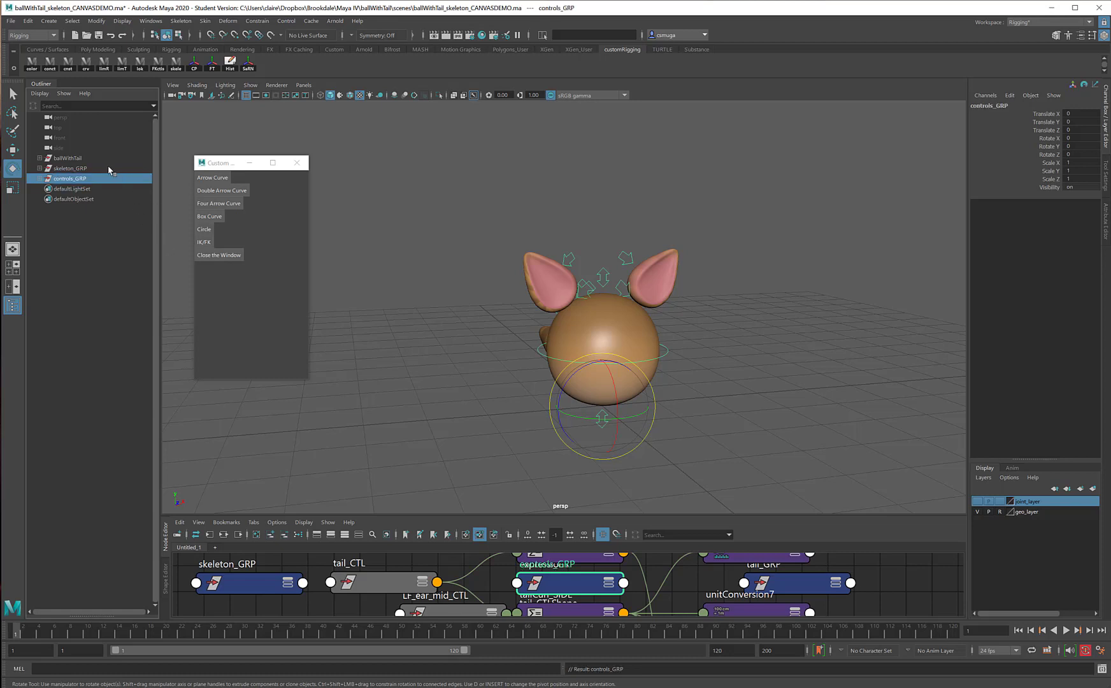
{"action": "mouse_move", "coordinate": [76, 173]}
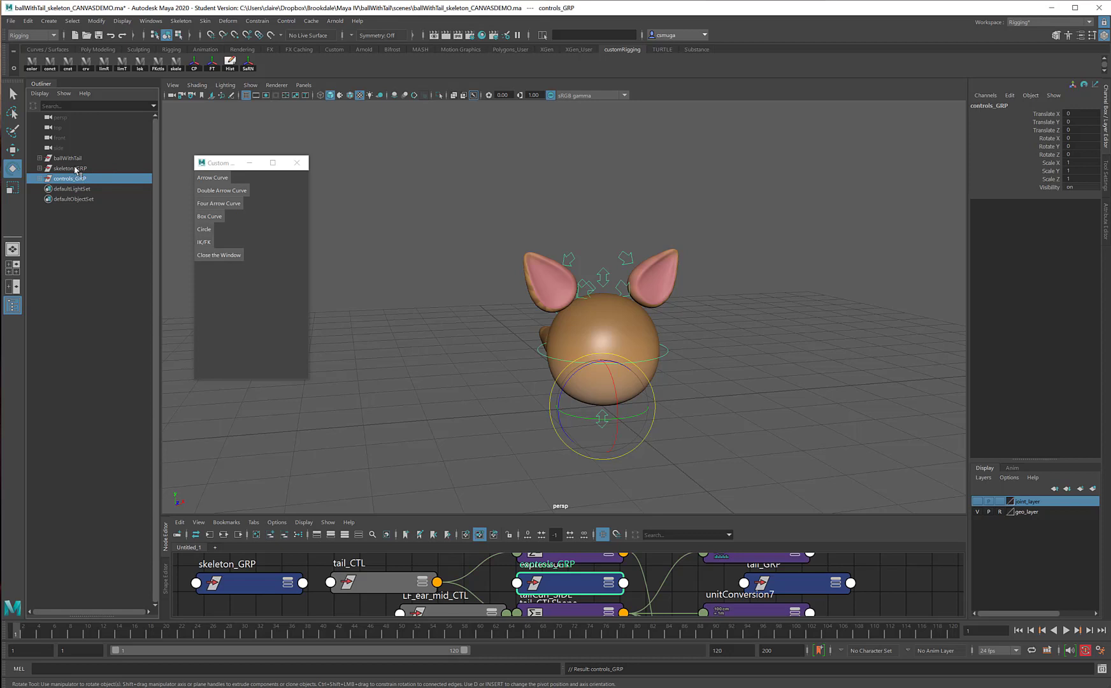
{"action": "mouse_move", "coordinate": [96, 189]}
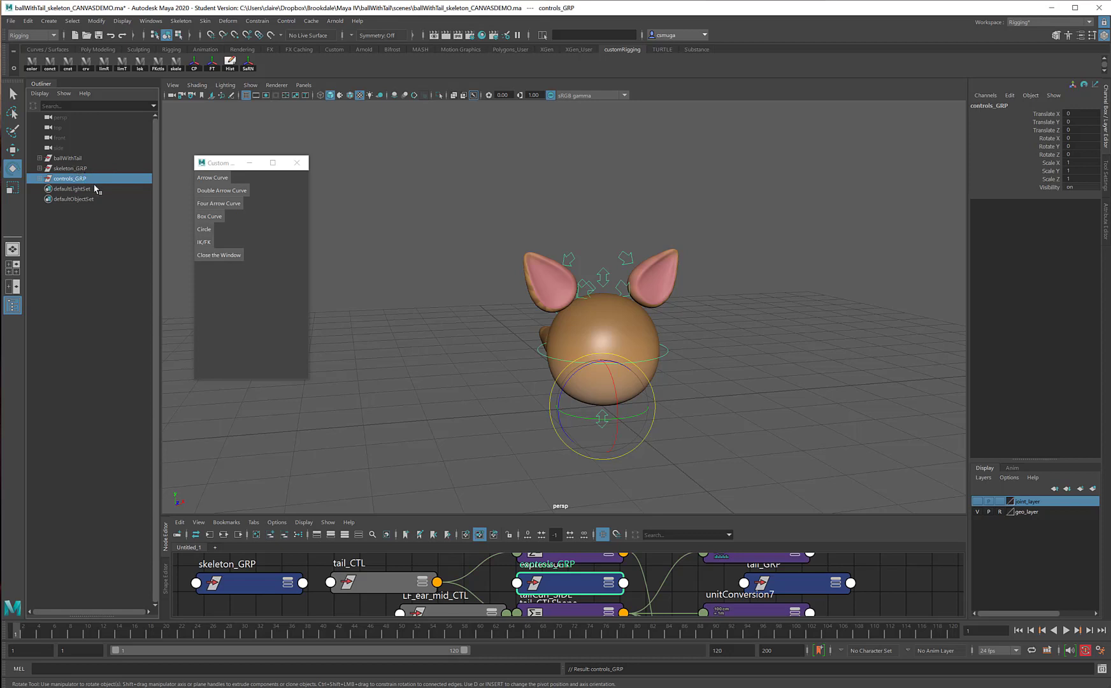
{"action": "mouse_move", "coordinate": [80, 184]}
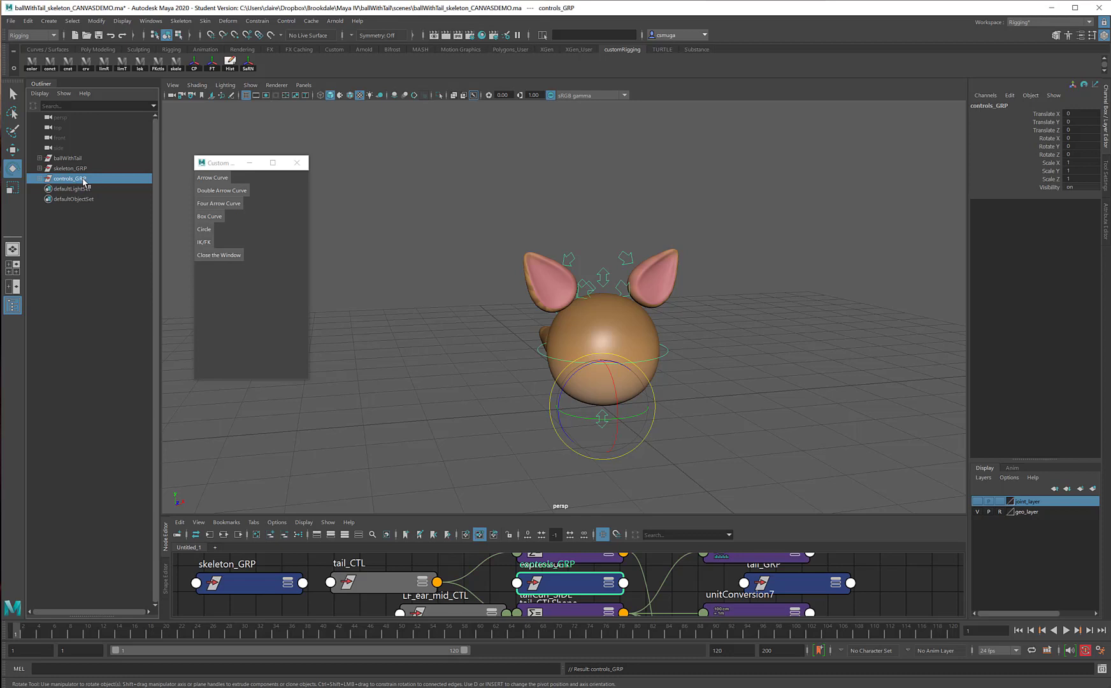
- Create a NURBS circle control and show its construction settings
{"action": "left_click", "coordinate": [270, 225]}
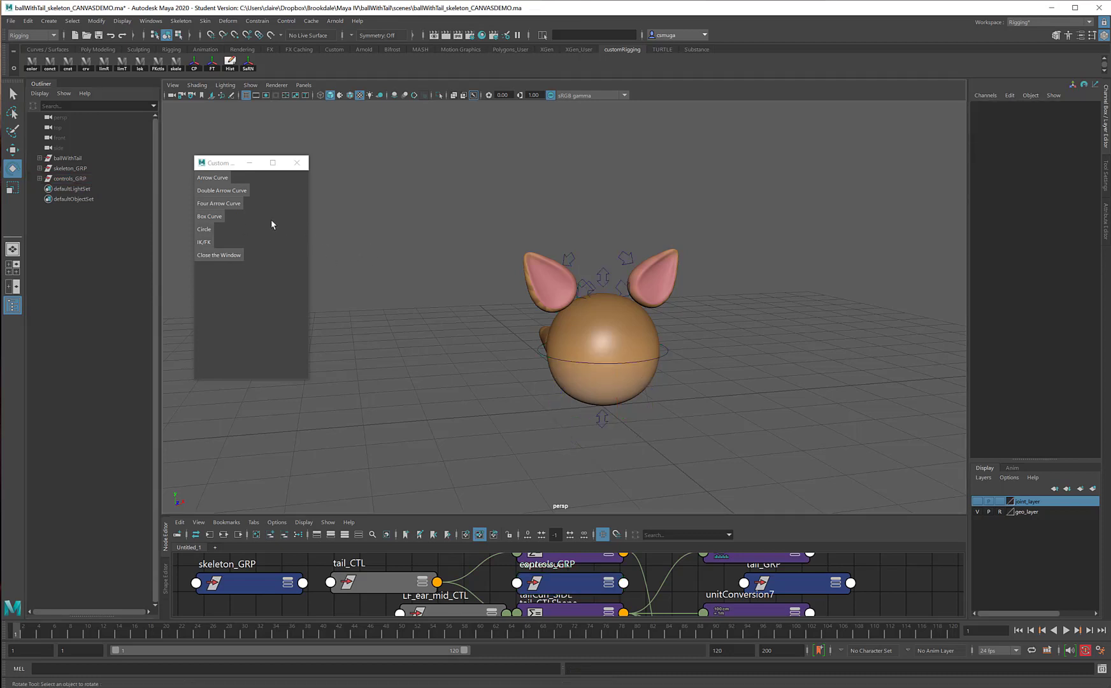
{"action": "left_click", "coordinate": [204, 229]}
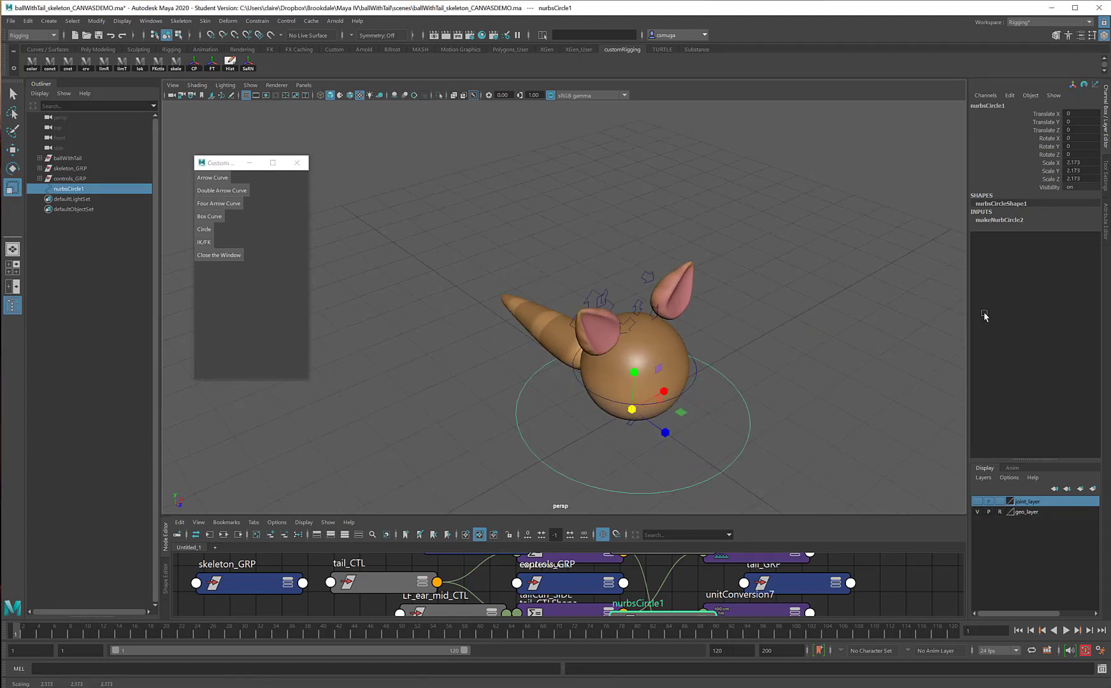
{"action": "left_click", "coordinate": [999, 219]}
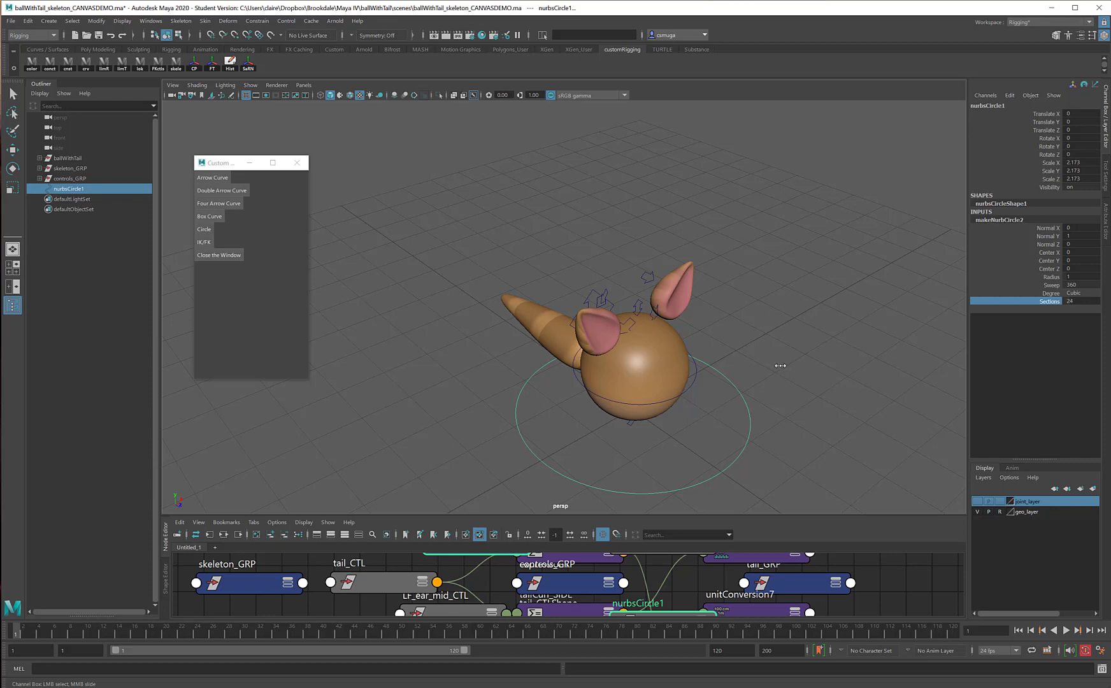
{"action": "mouse_move", "coordinate": [733, 469]}
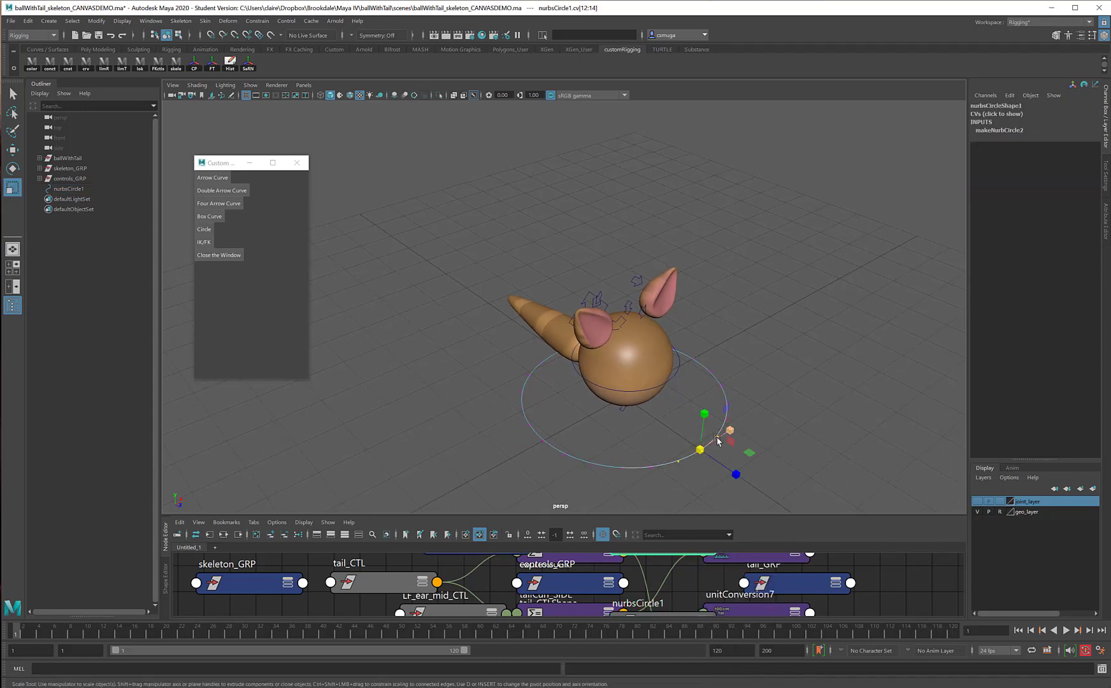
- Reshape the circle's control points, then return to object mode
{"action": "key", "text": "b"}
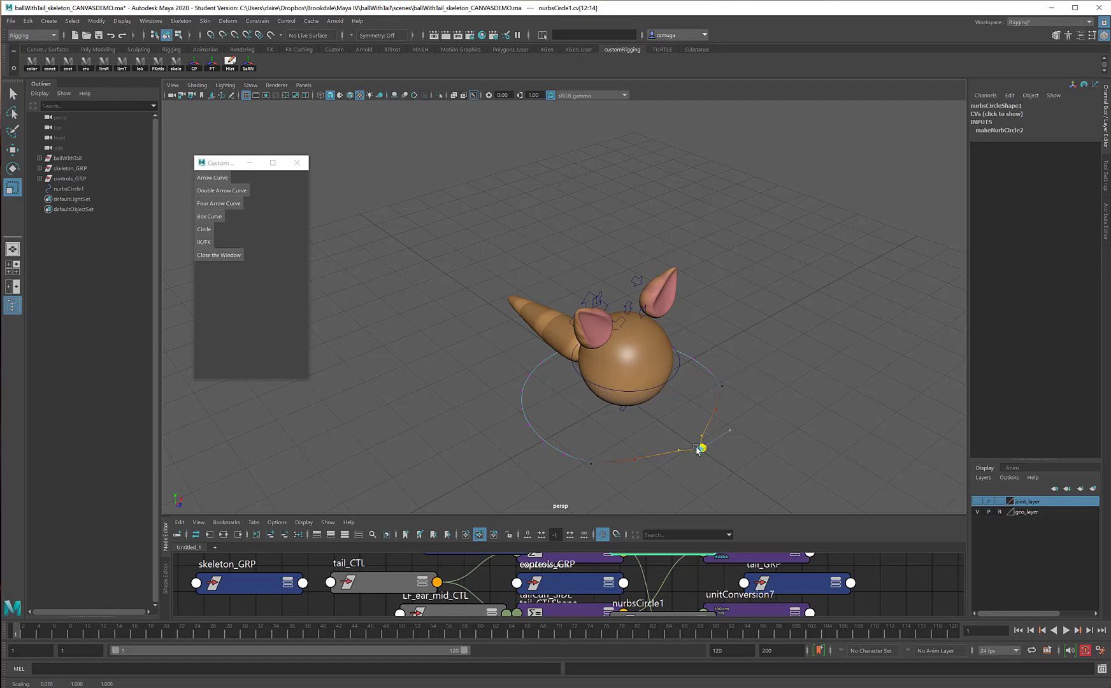
{"action": "right_click", "coordinate": [701, 448]}
{"action": "type", "text": "placement_CTL"}
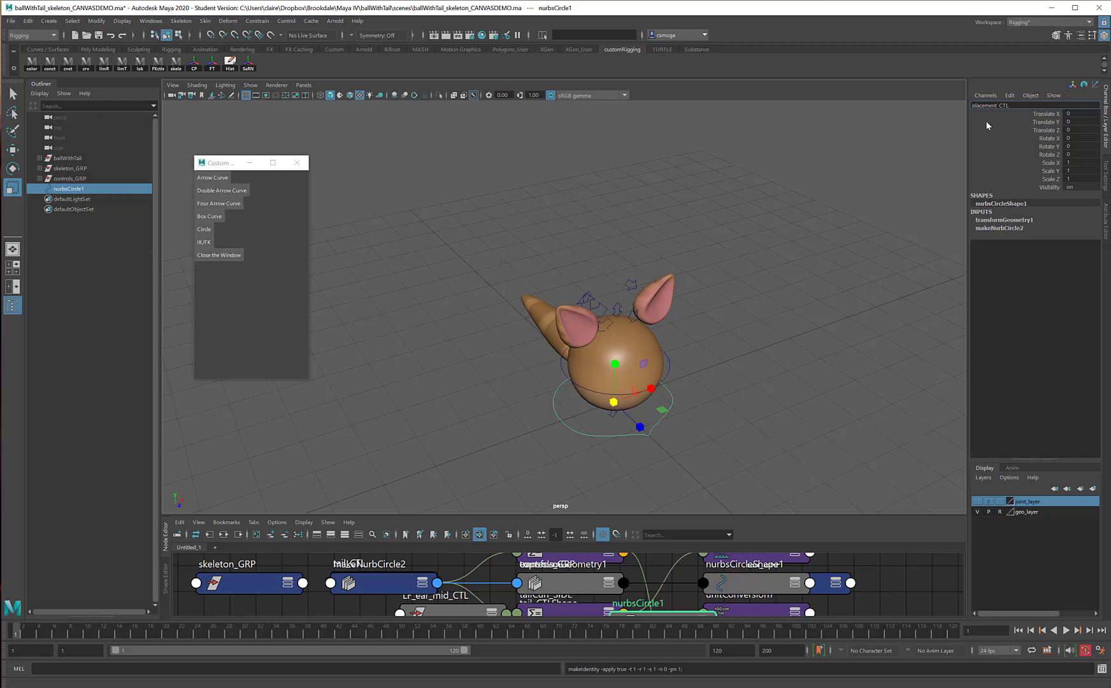
{"action": "mouse_move", "coordinate": [1060, 87]}
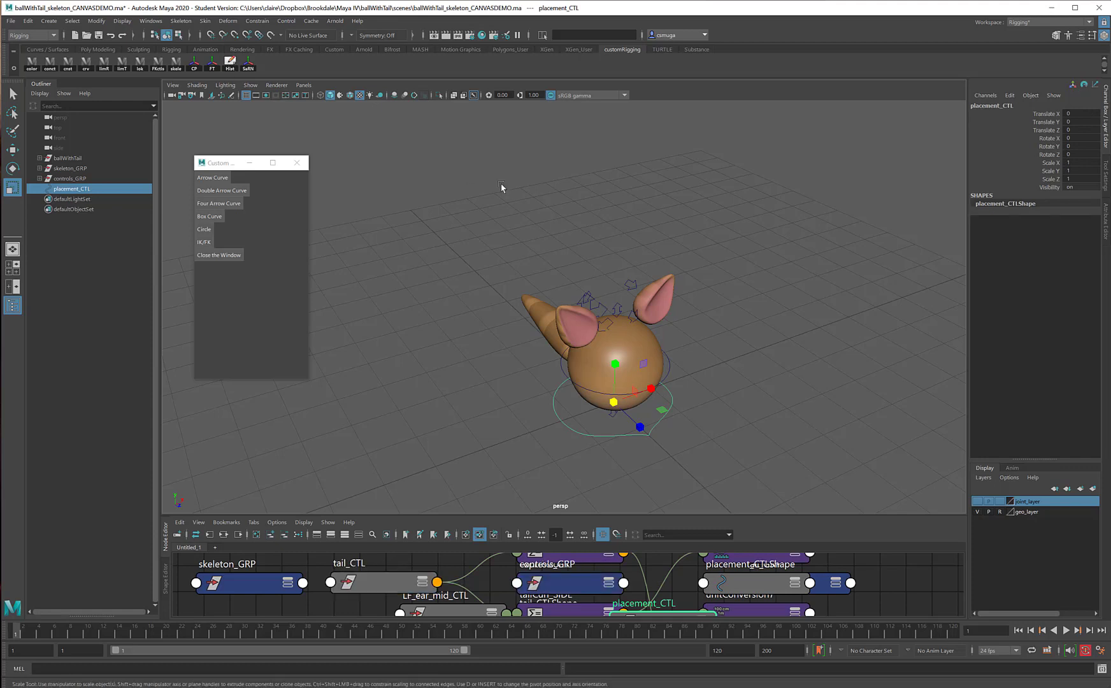
{"action": "mouse_move", "coordinate": [795, 342]}
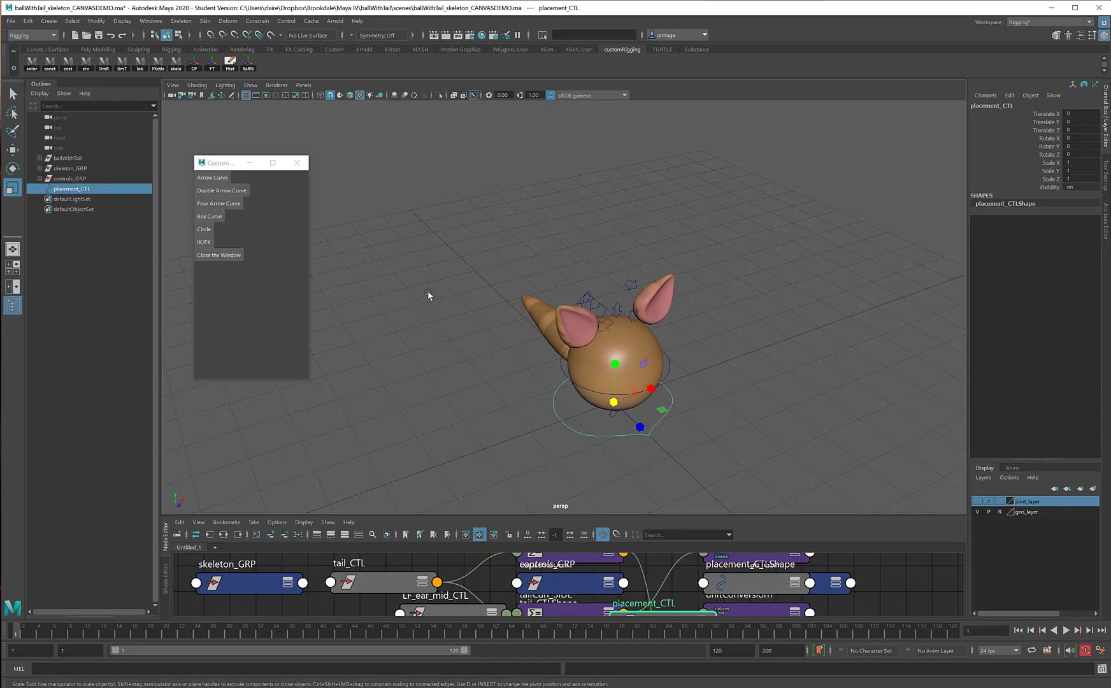
- Parent controls_GRP and skeleton_GRP under placement_CTL
{"action": "left_click", "coordinate": [70, 178]}
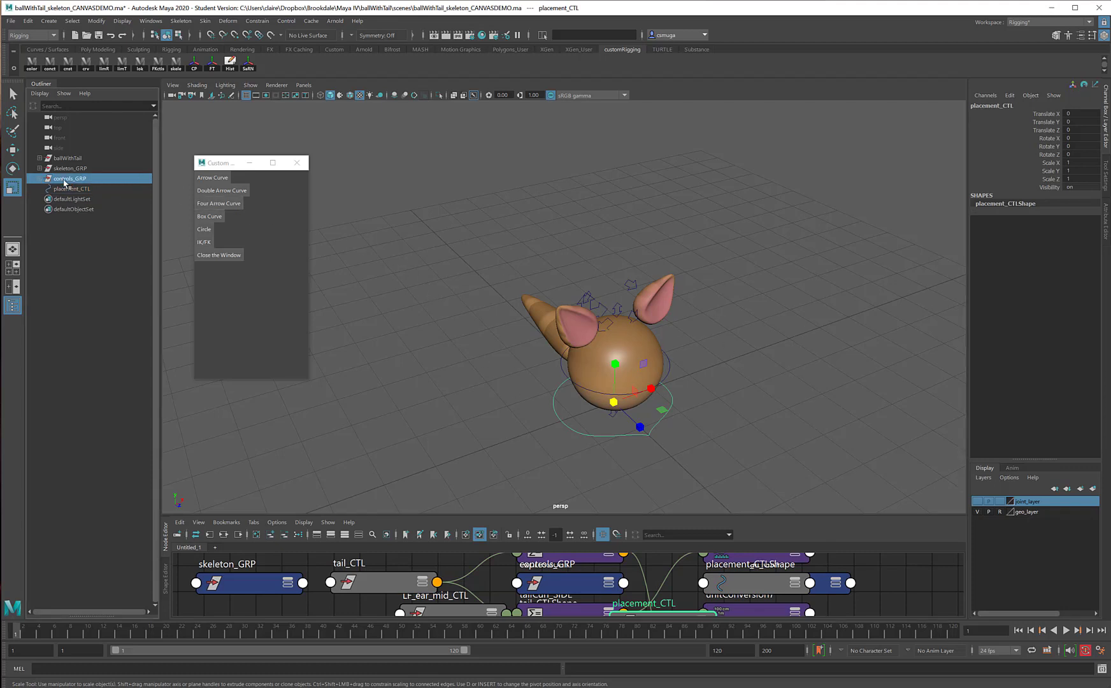
{"action": "left_click", "coordinate": [69, 178]}
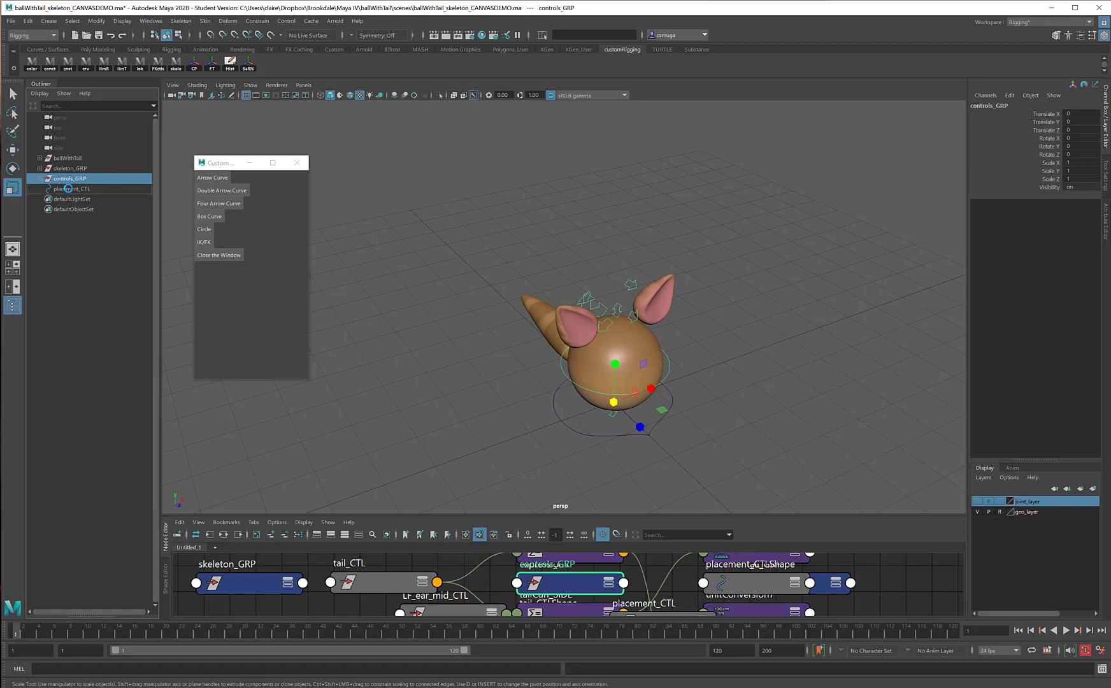
{"action": "left_click", "coordinate": [70, 168]}
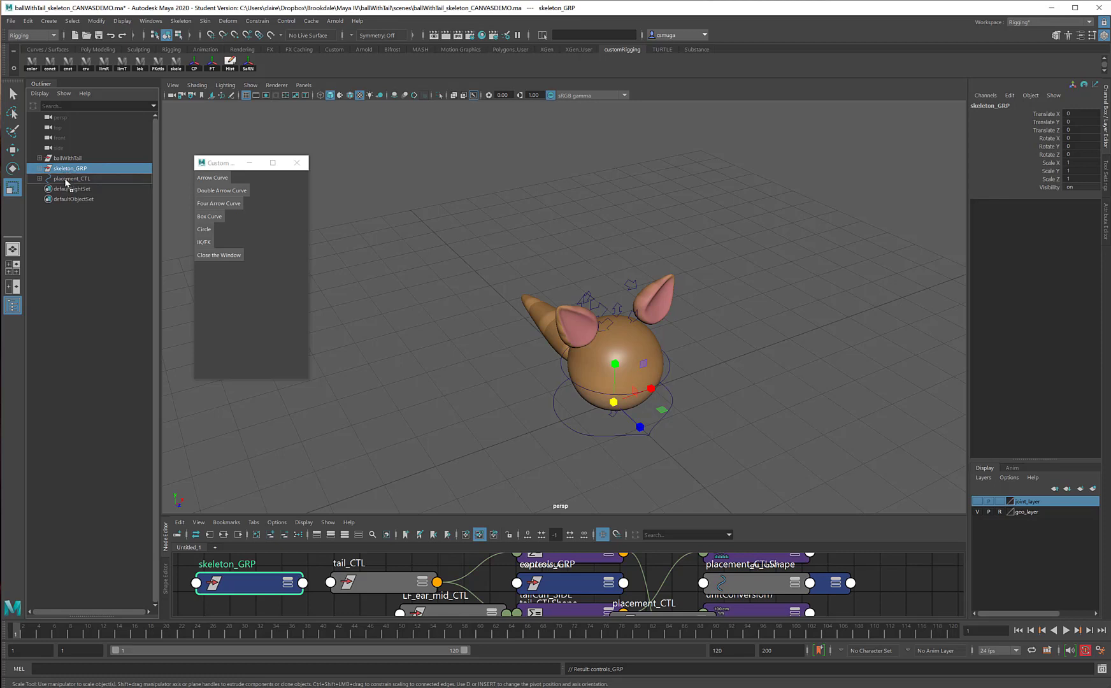
{"action": "left_click", "coordinate": [71, 168]}
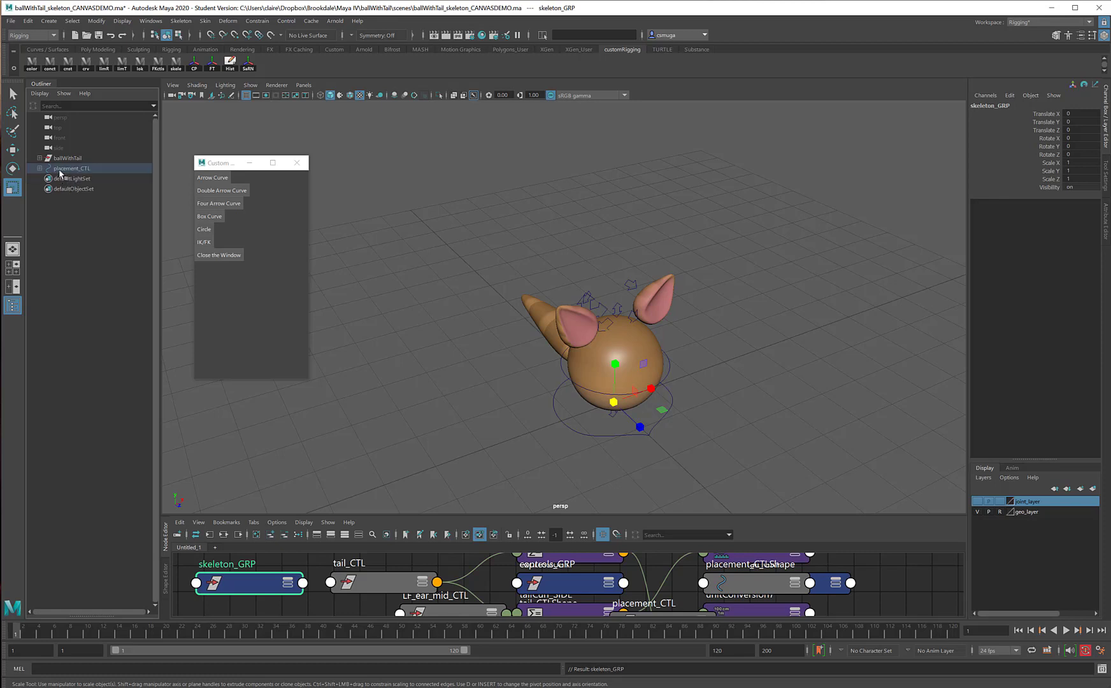
{"action": "mouse_move", "coordinate": [563, 419]}
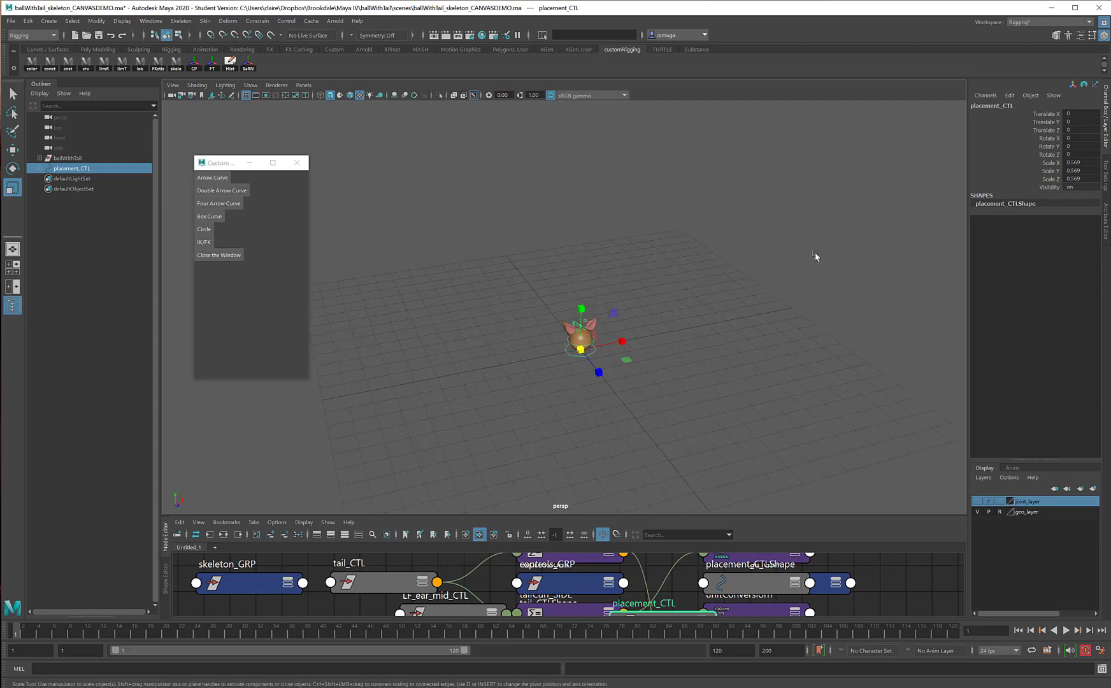
{"action": "double_click", "coordinate": [1073, 162]}
{"action": "type", "text": "1"}
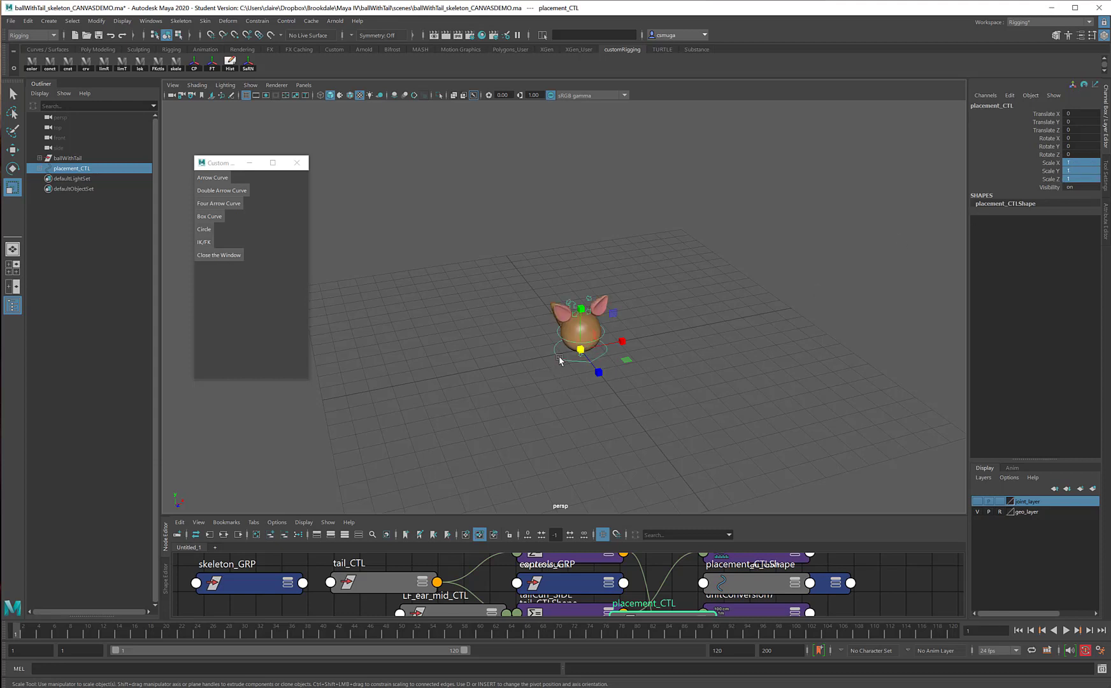
{"action": "left_click", "coordinate": [12, 170]}
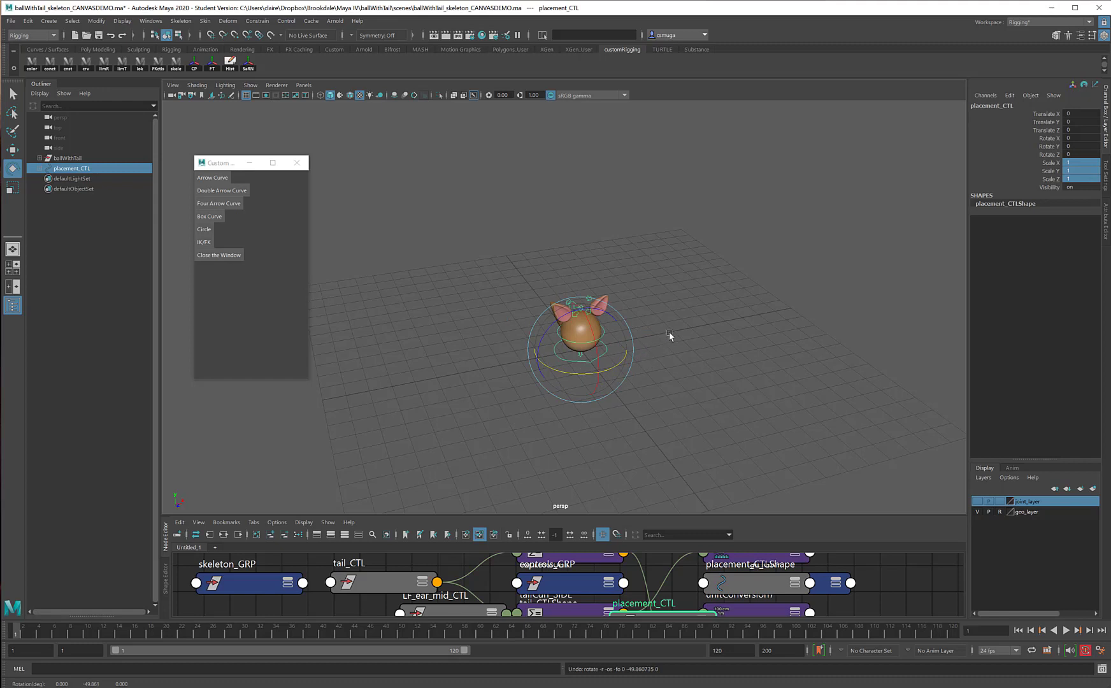
{"action": "left_click", "coordinate": [669, 337]}
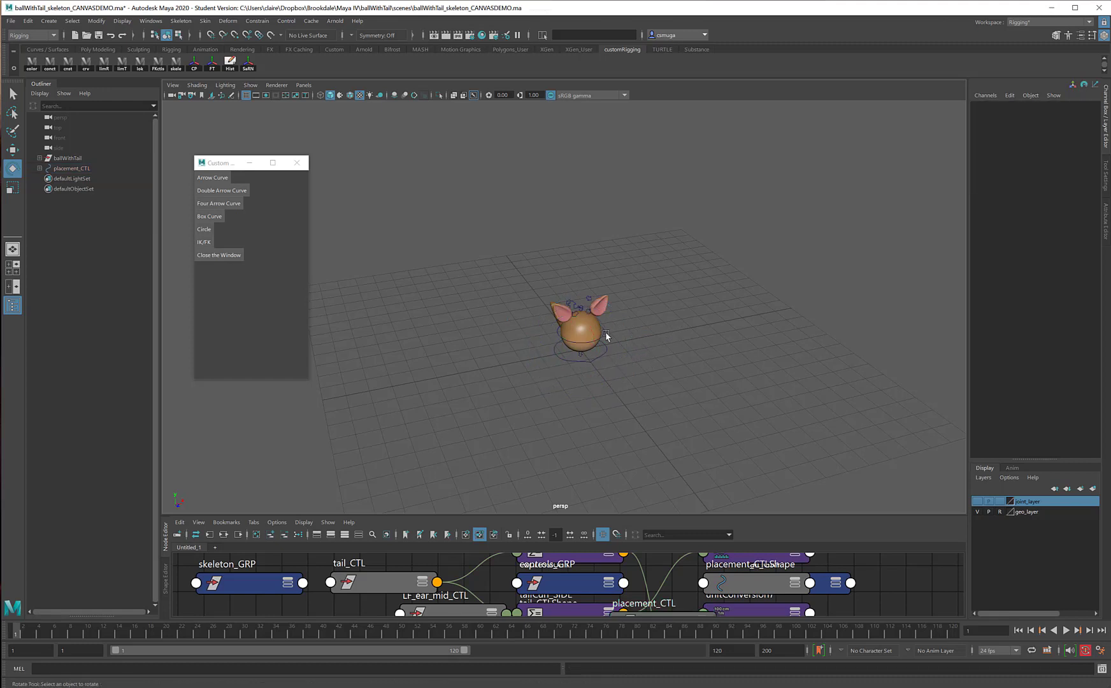
{"action": "left_click", "coordinate": [577, 333]}
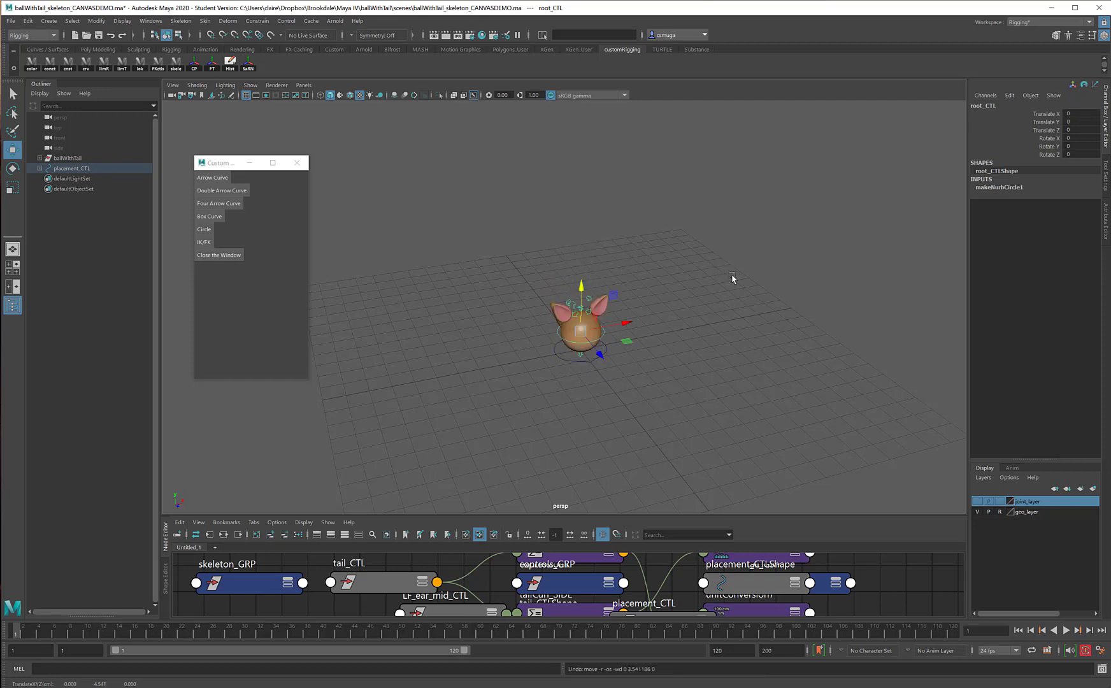
{"action": "mouse_move", "coordinate": [720, 275]}
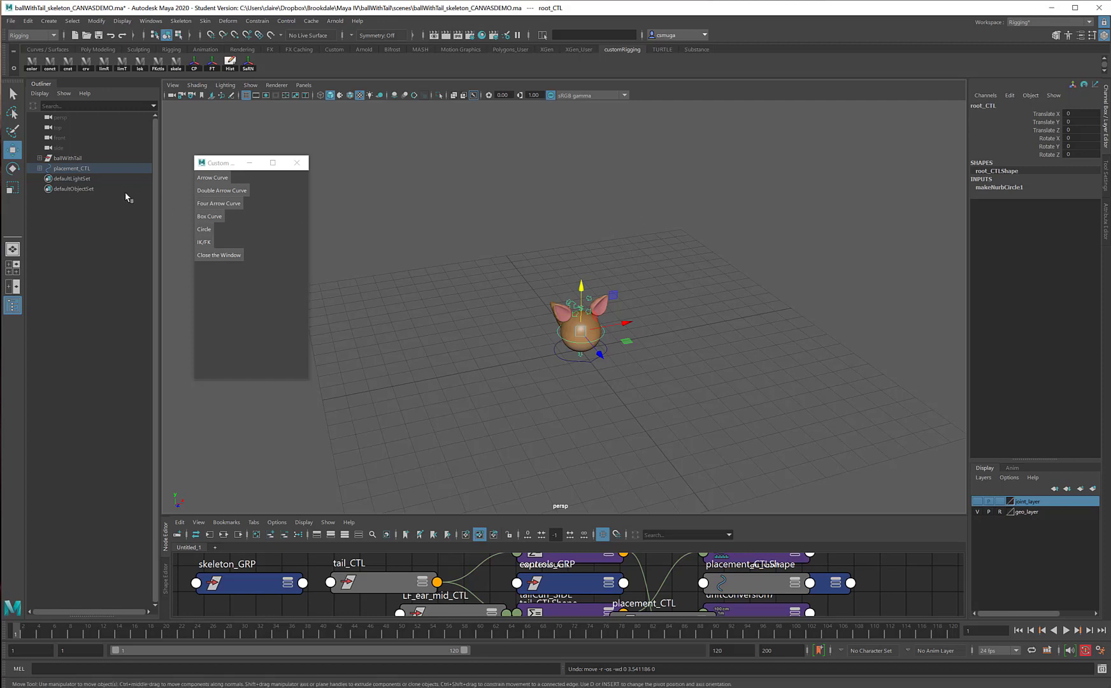
{"action": "mouse_move", "coordinate": [67, 168]}
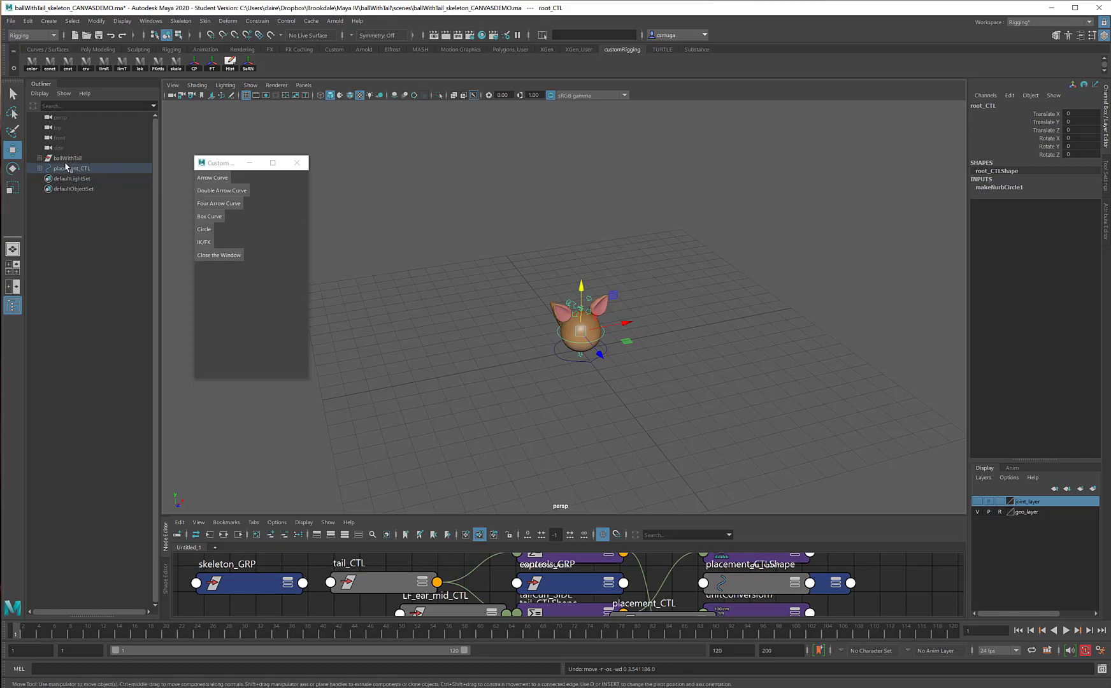
- Group ballWithTail with placement_CTL and rename the group character_GRP
{"action": "left_click", "coordinate": [67, 157]}
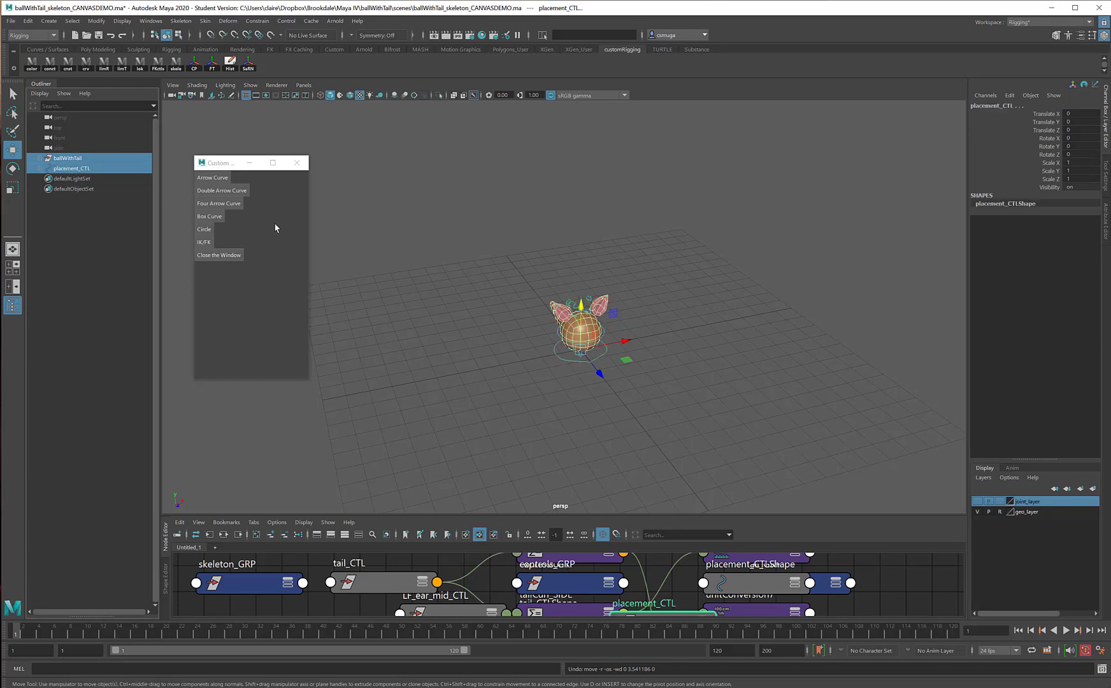
{"action": "left_click", "coordinate": [67, 157]}
{"action": "type", "text": "character_GRP"}
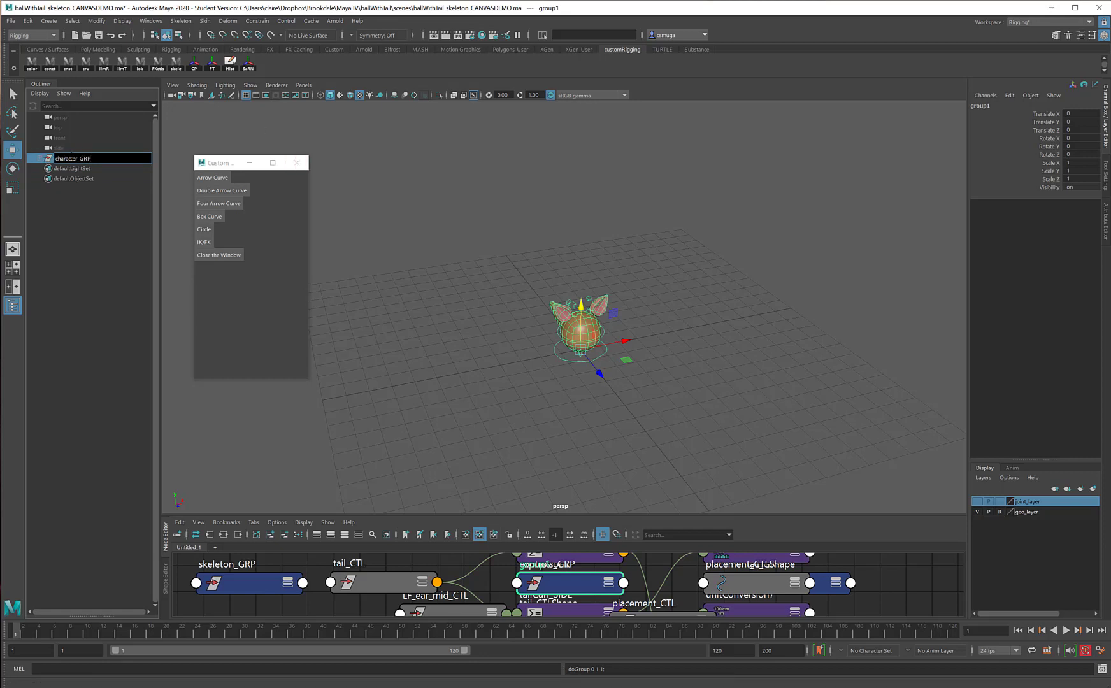
{"action": "mouse_move", "coordinate": [515, 334]}
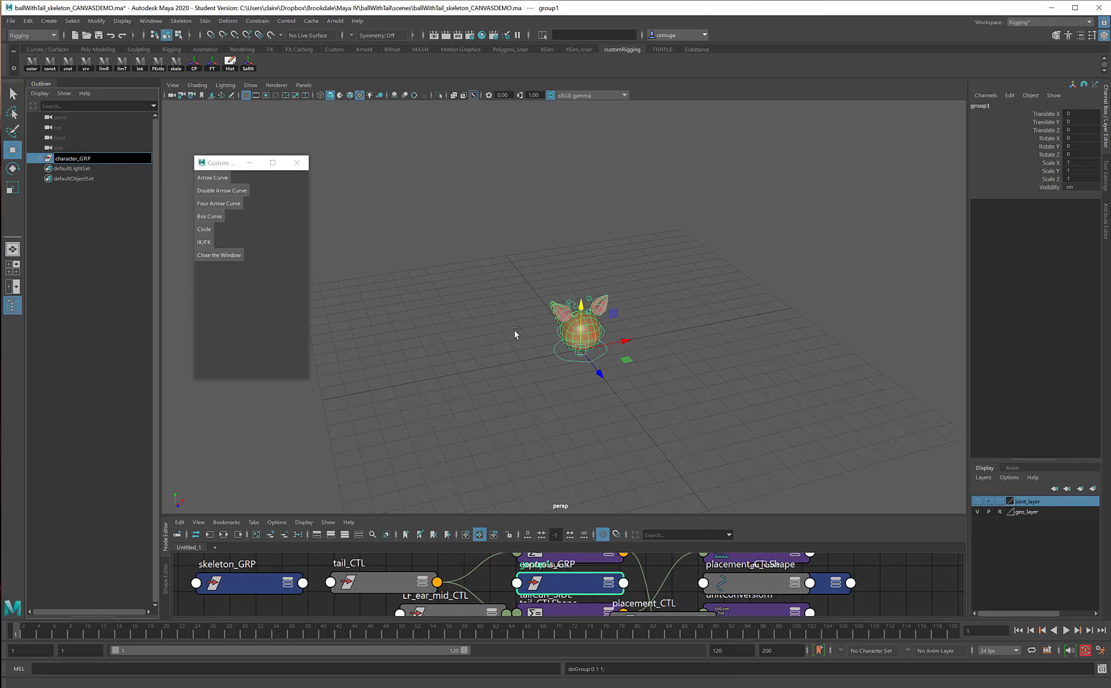
{"action": "left_click", "coordinate": [72, 158]}
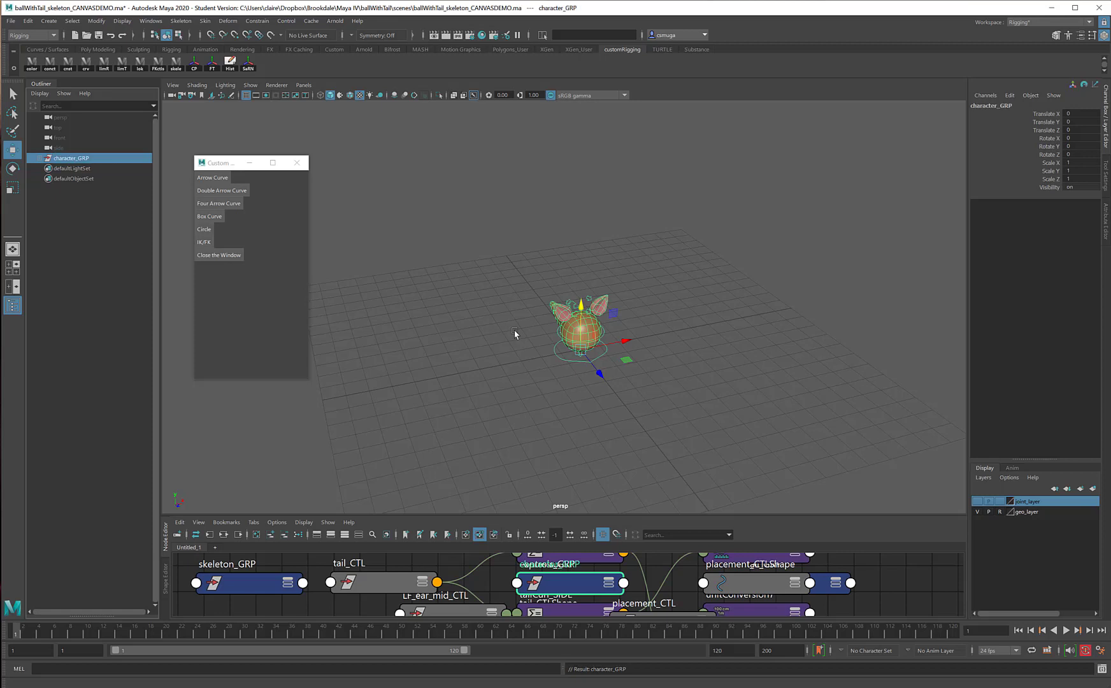
{"action": "mouse_move", "coordinate": [327, 248]}
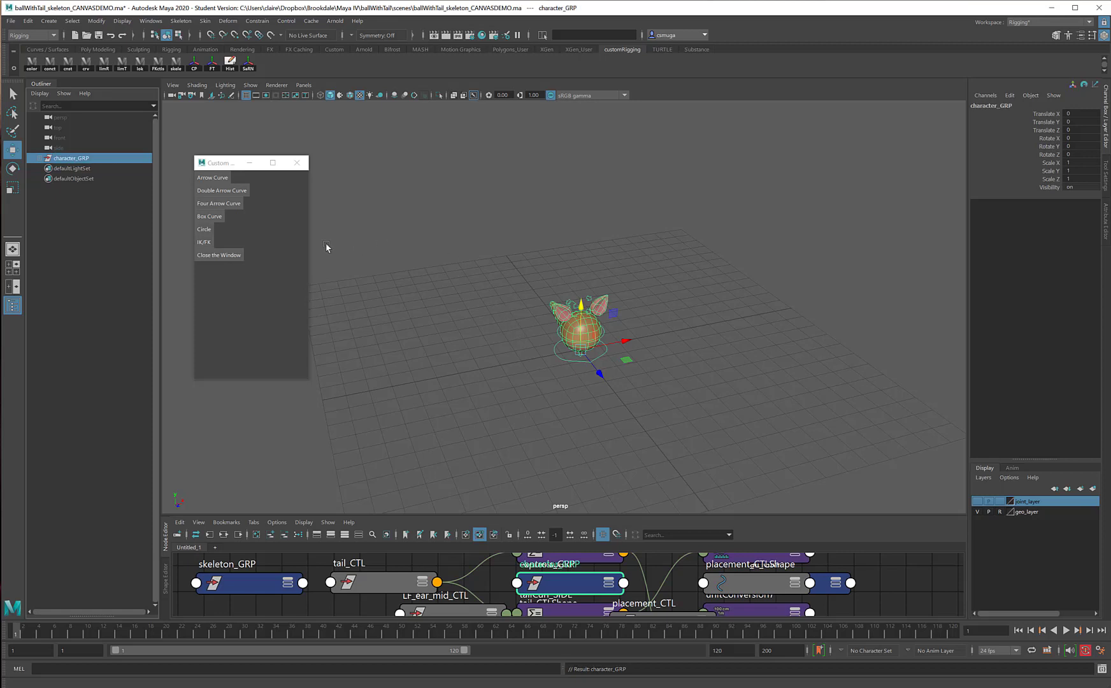
- Shift-expand character_GRP to show all nested meshes, controls and joints
{"action": "left_click", "coordinate": [51, 158]}
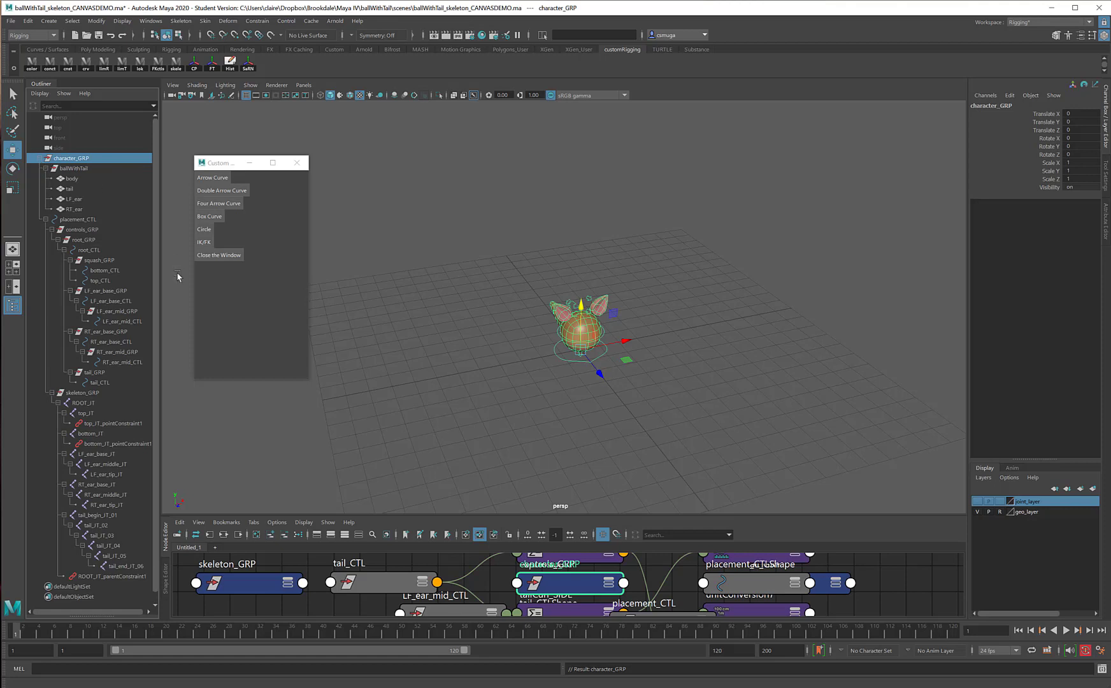
{"action": "mouse_move", "coordinate": [115, 430]}
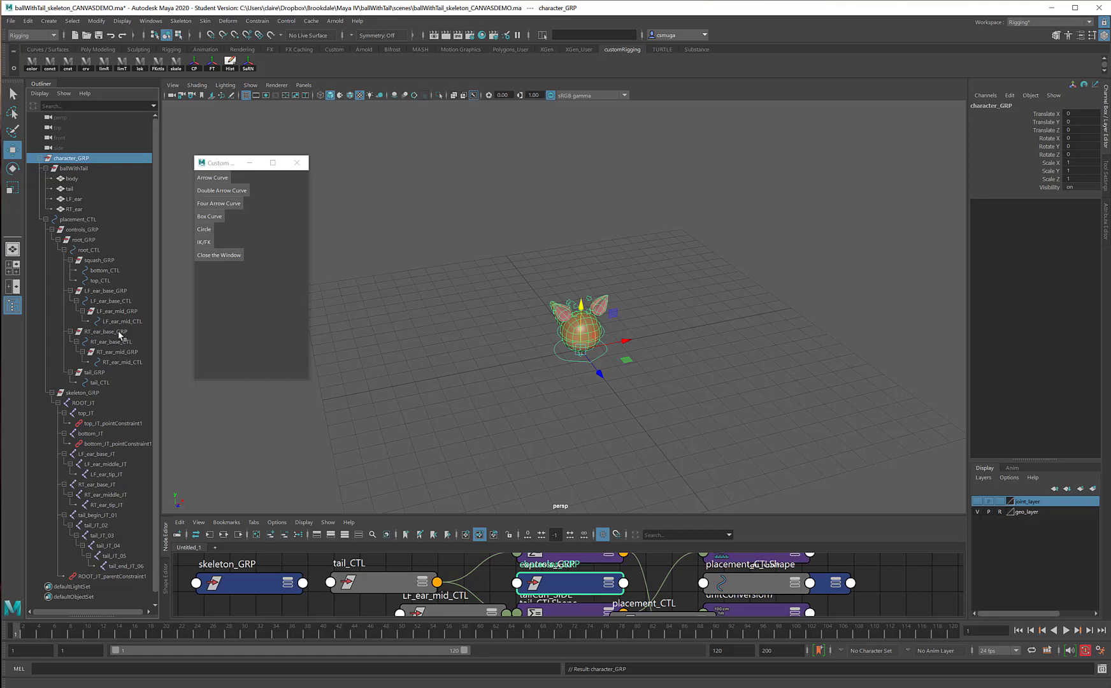
{"action": "mouse_move", "coordinate": [238, 305]}
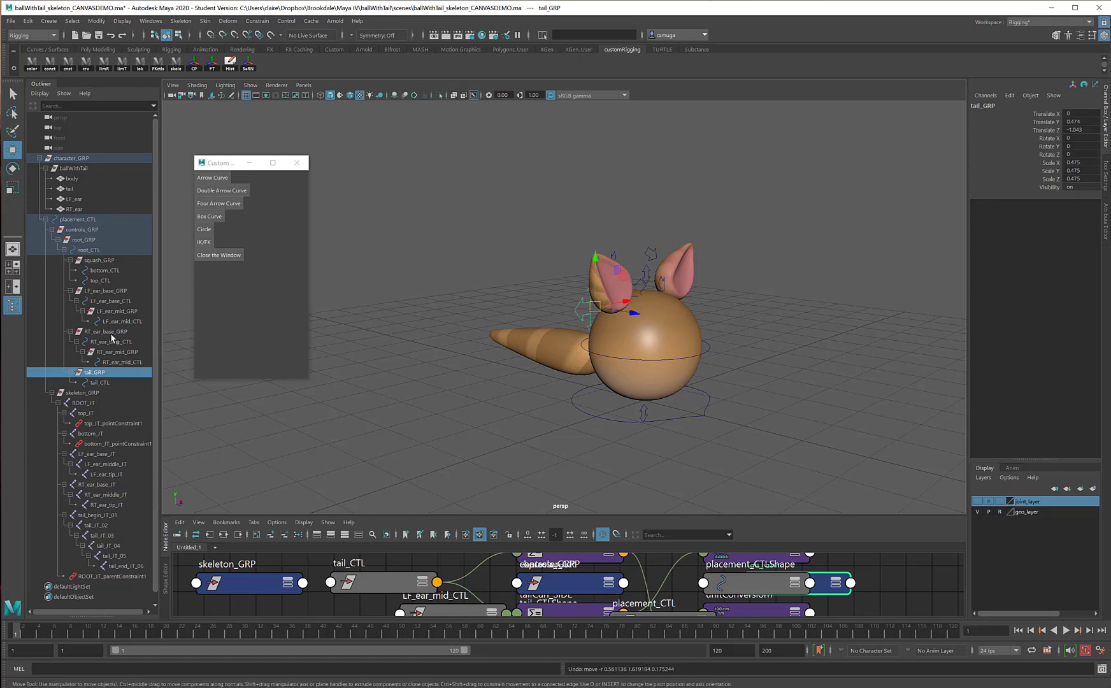
{"action": "mouse_move", "coordinate": [97, 240]}
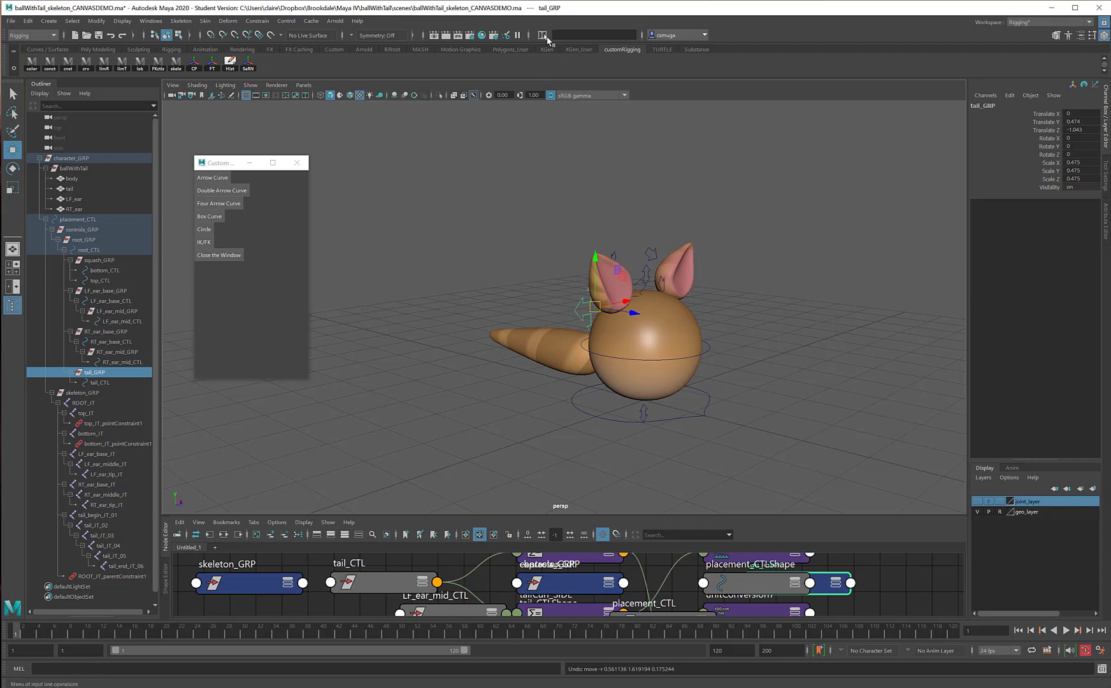
- Switch the status line input mode to Select by name
{"action": "left_click", "coordinate": [544, 35]}
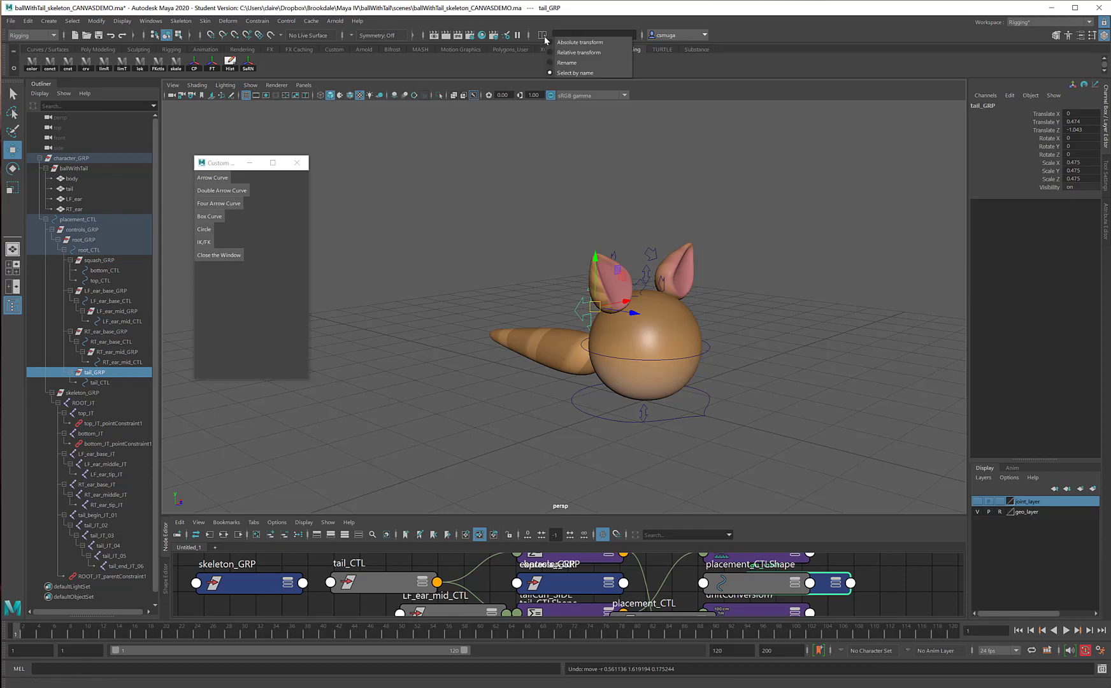
{"action": "left_click", "coordinate": [575, 72]}
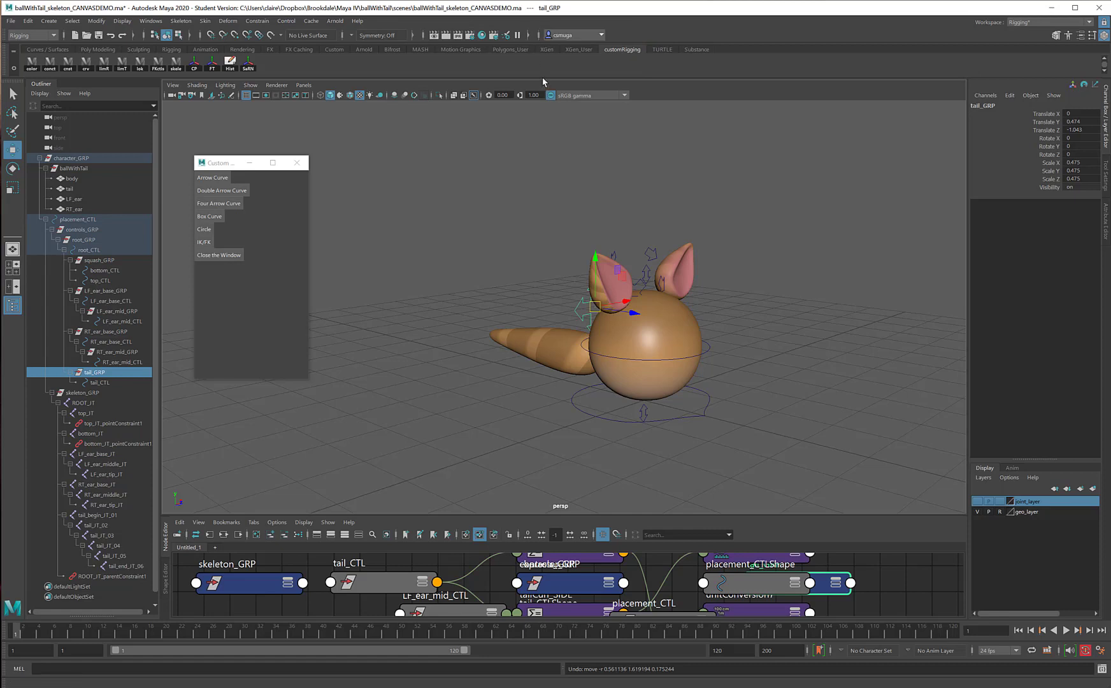
{"action": "mouse_move", "coordinate": [529, 37]}
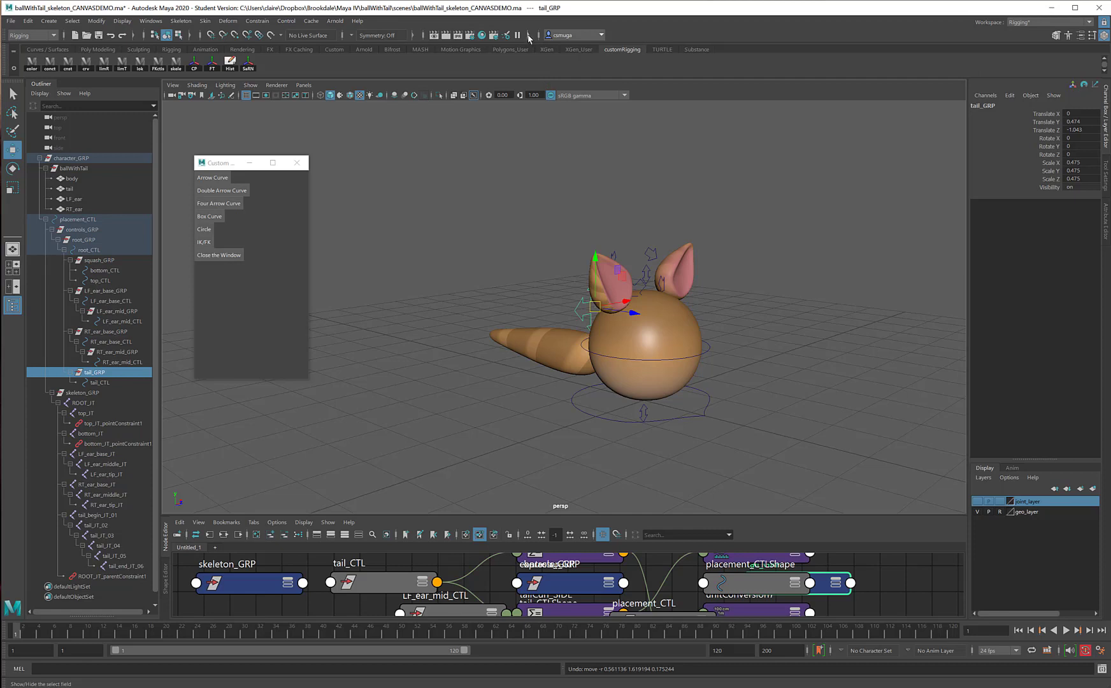
{"action": "left_click", "coordinate": [542, 35]}
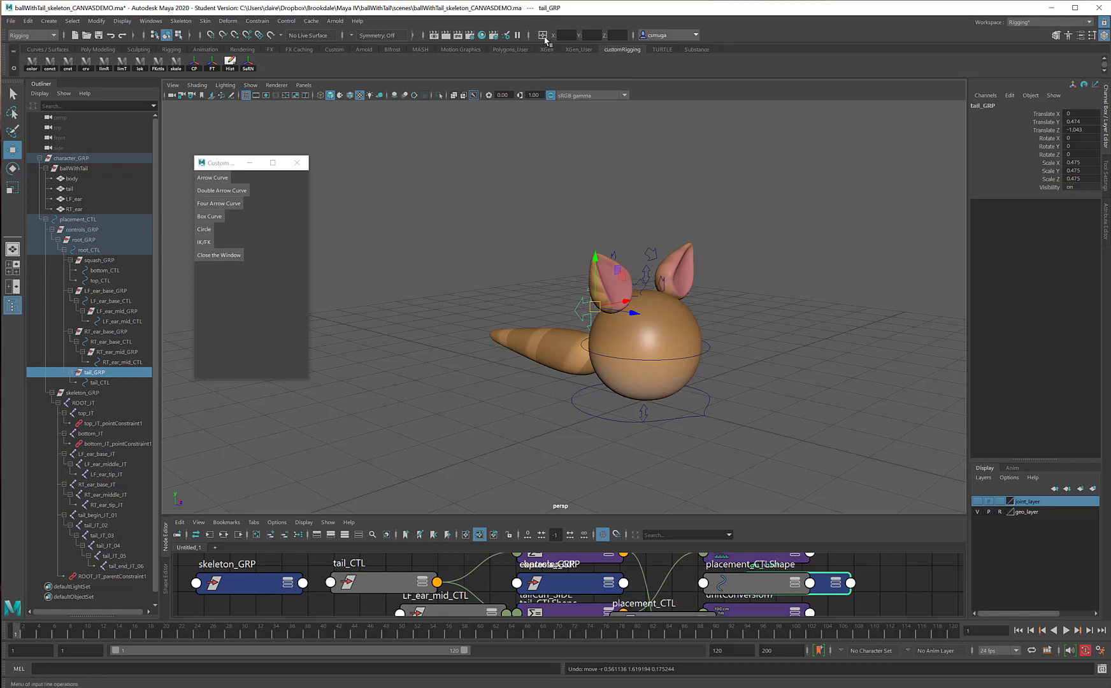
{"action": "left_click", "coordinate": [554, 35]}
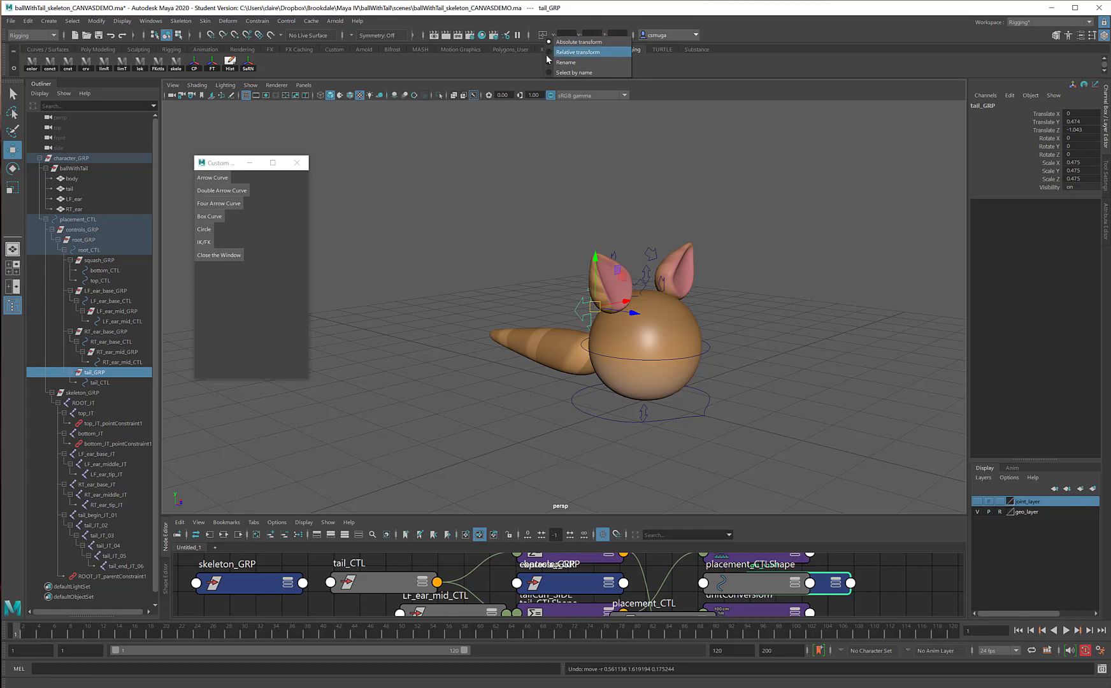
{"action": "mouse_move", "coordinate": [573, 72]}
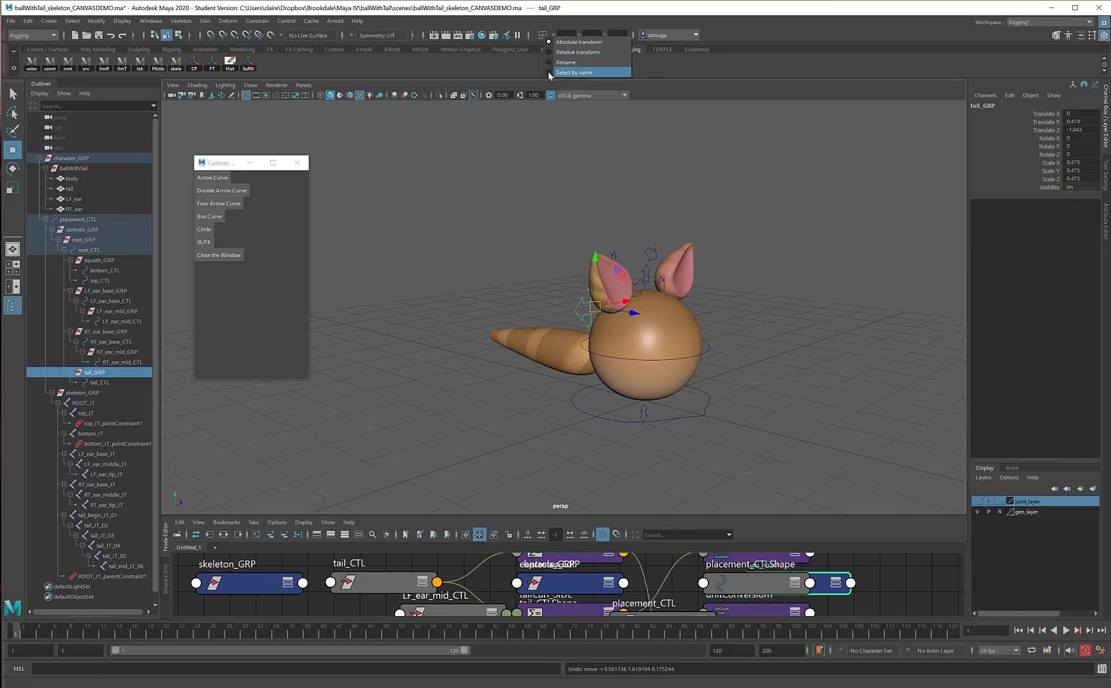
{"action": "left_click", "coordinate": [573, 72]}
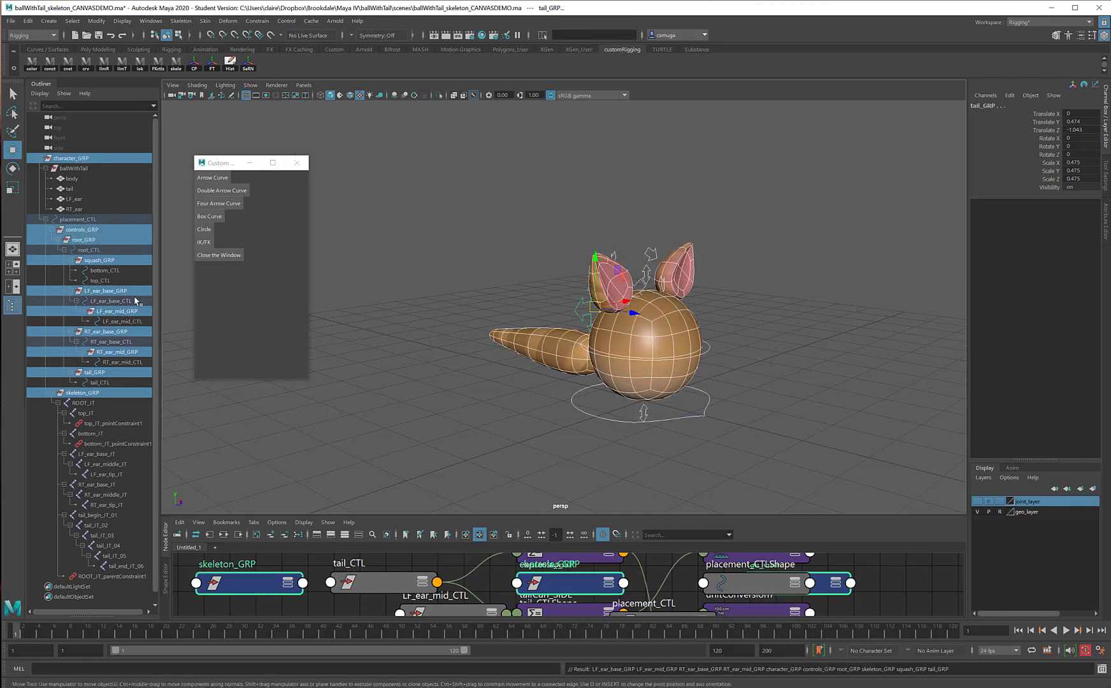
{"action": "mouse_move", "coordinate": [111, 223]}
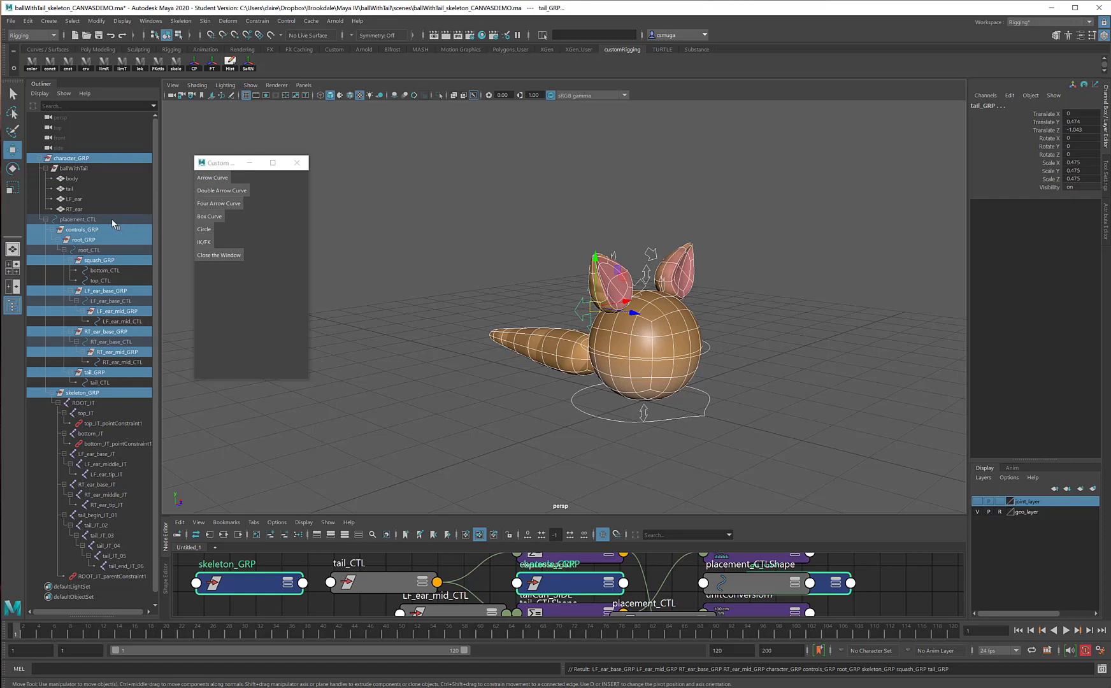
{"action": "mouse_move", "coordinate": [93, 158]}
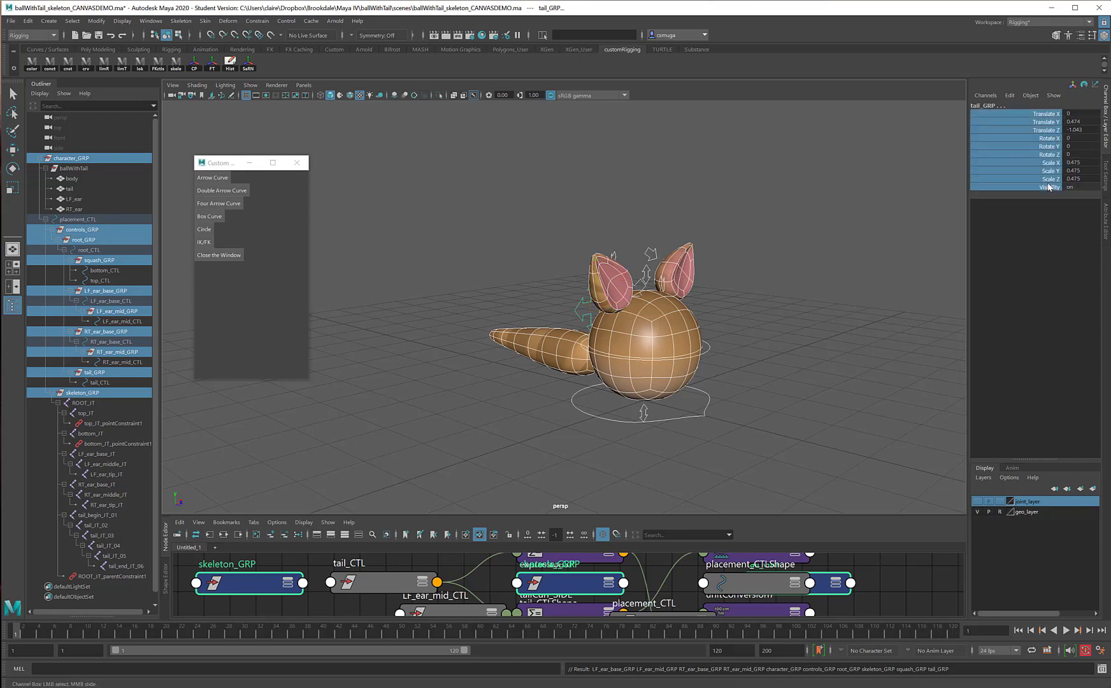
- Lock and hide all channels on the selected _GRP nodes
{"action": "right_click", "coordinate": [1045, 163]}
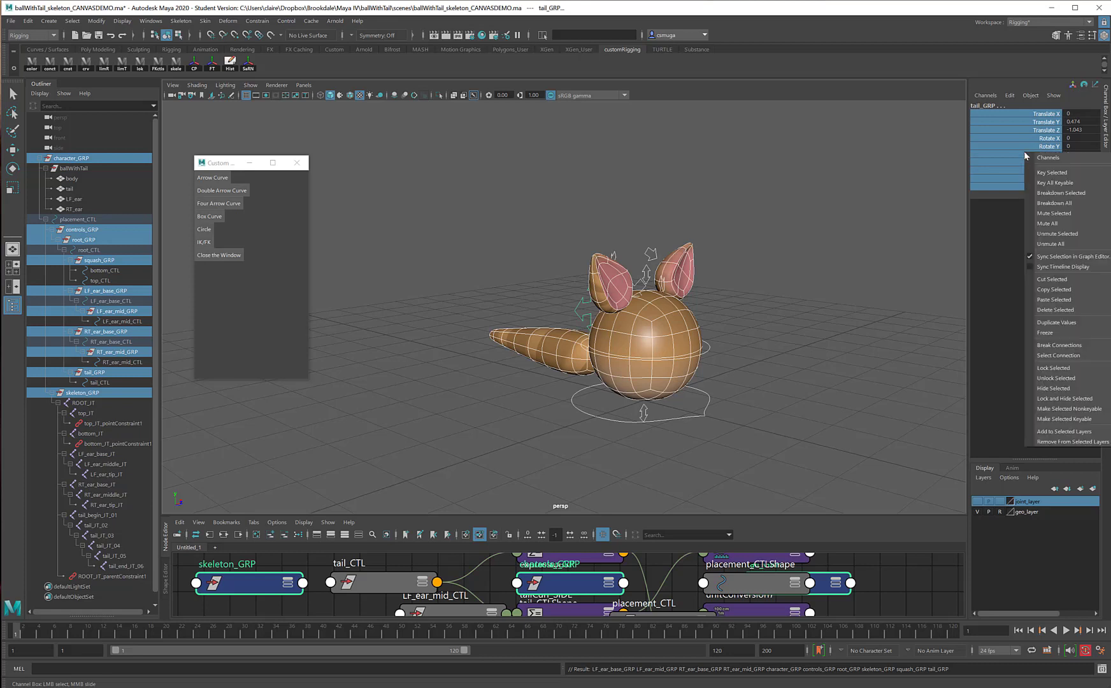
{"action": "mouse_move", "coordinate": [1066, 409]}
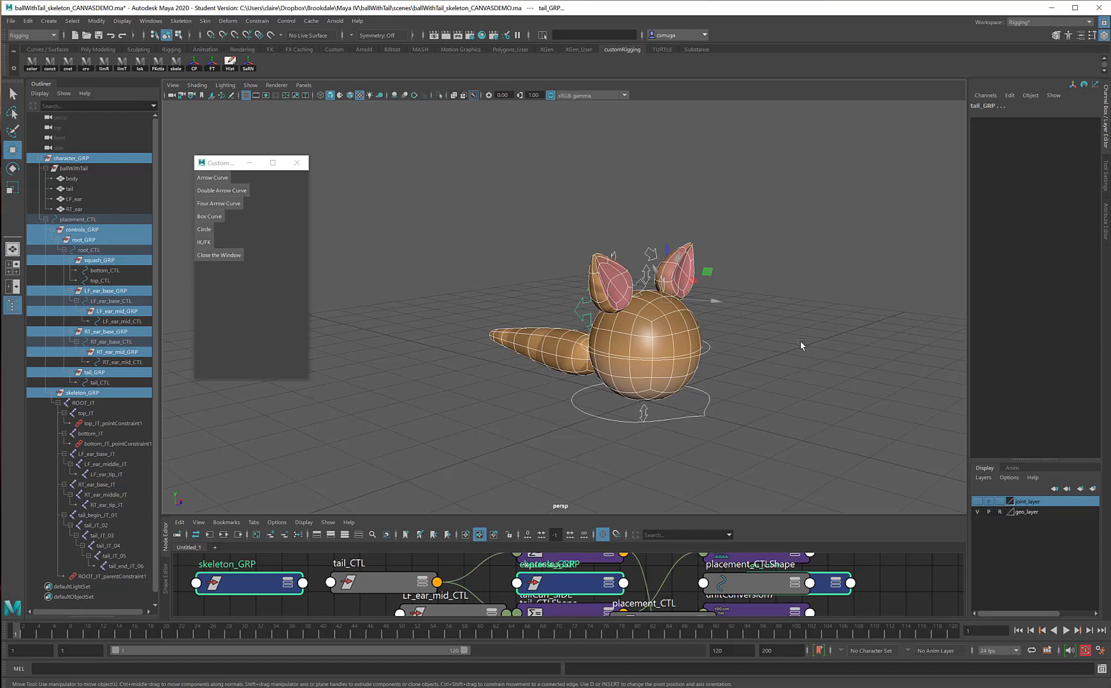
{"action": "left_click", "coordinate": [696, 417]}
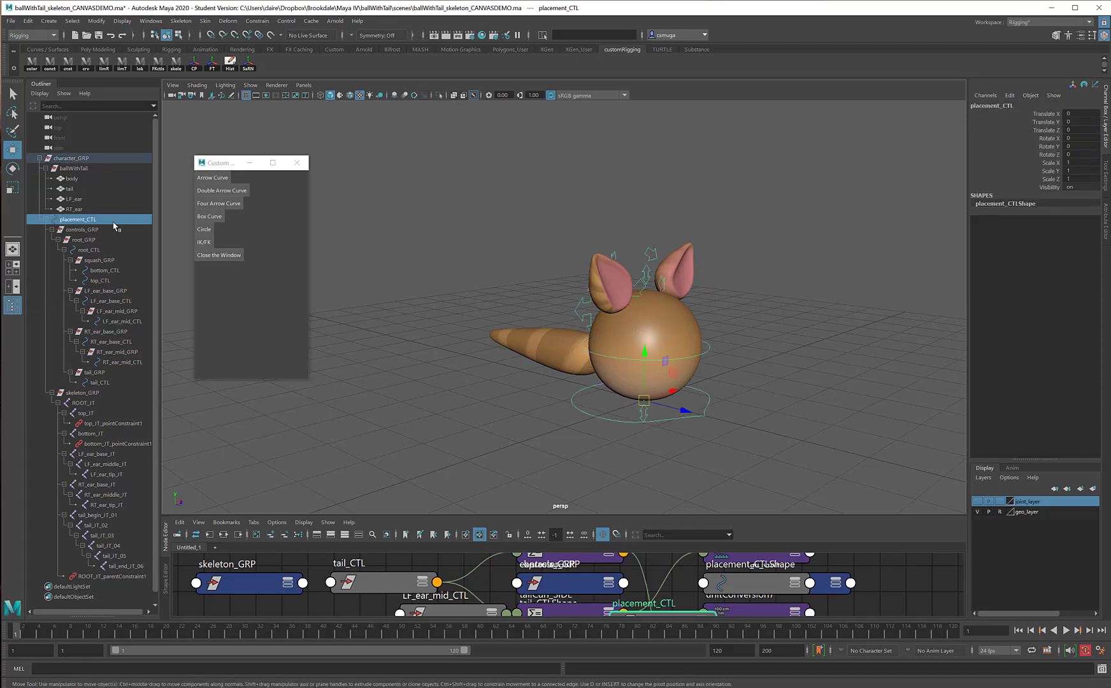
{"action": "mouse_move", "coordinate": [94, 164]}
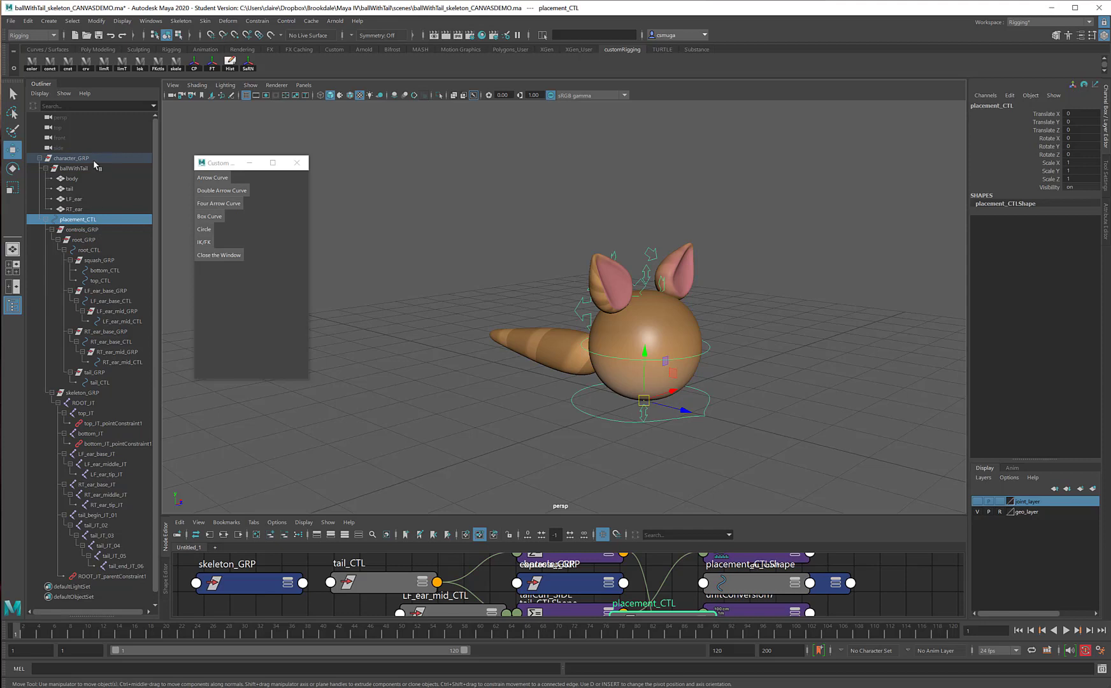
{"action": "left_click", "coordinate": [71, 158]}
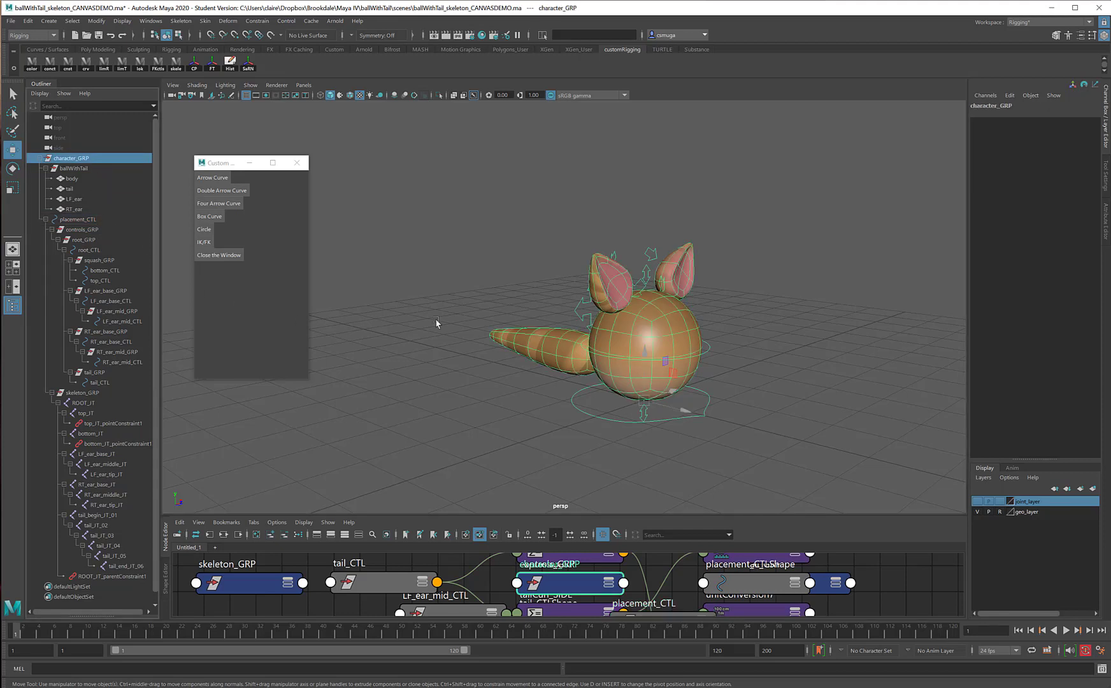